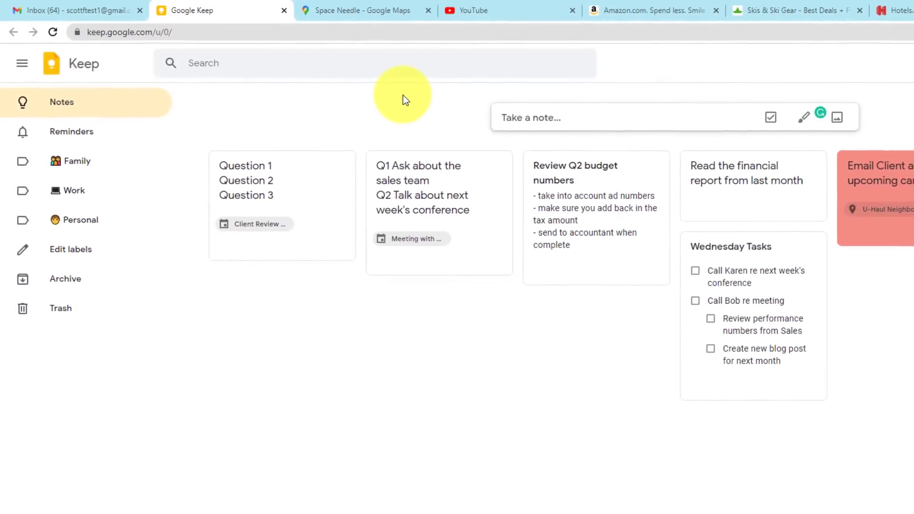
# Step: Cycle through the open tabs and land on the evo ski gear shop tab
pyautogui.click(355, 9)
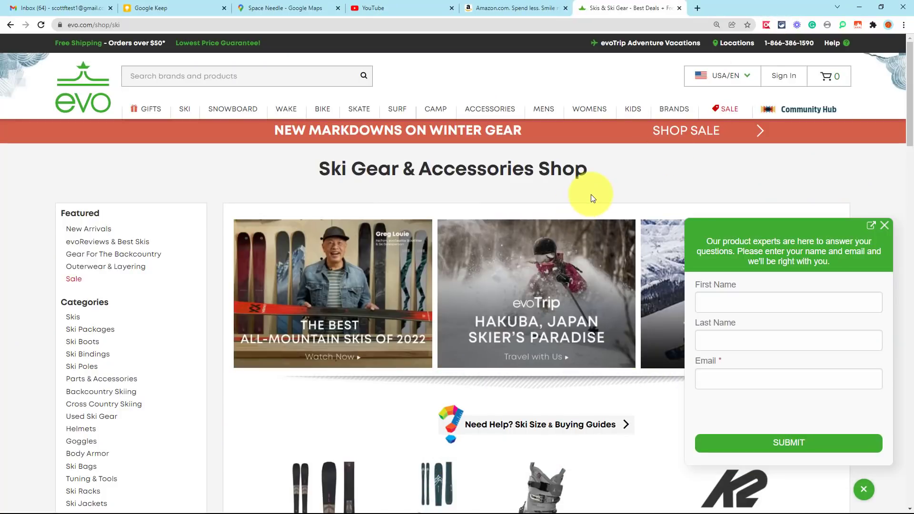
pyautogui.moveTo(708, 8)
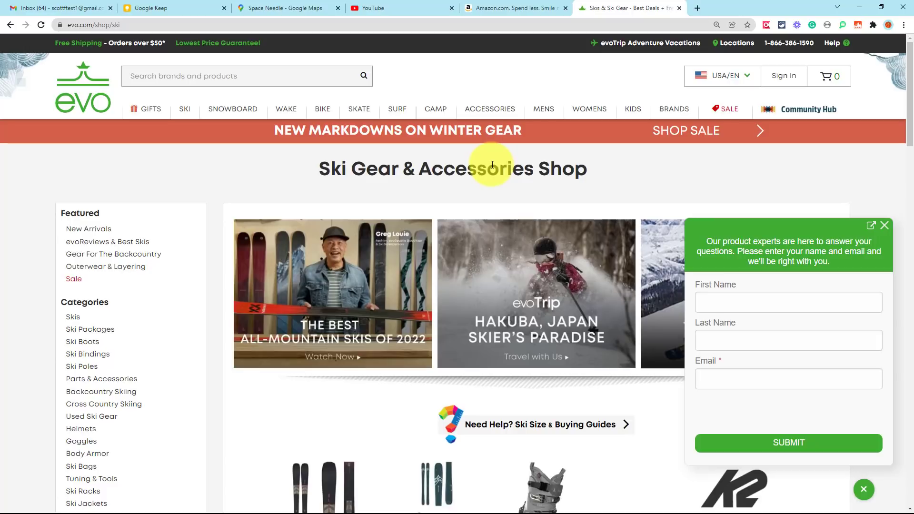
pyautogui.press('ctrl+shift+t')
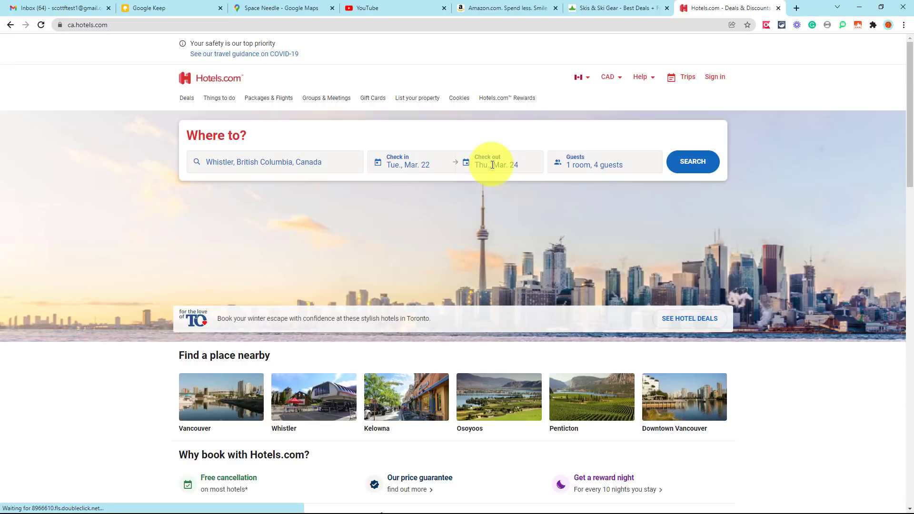
pyautogui.moveTo(612, 8)
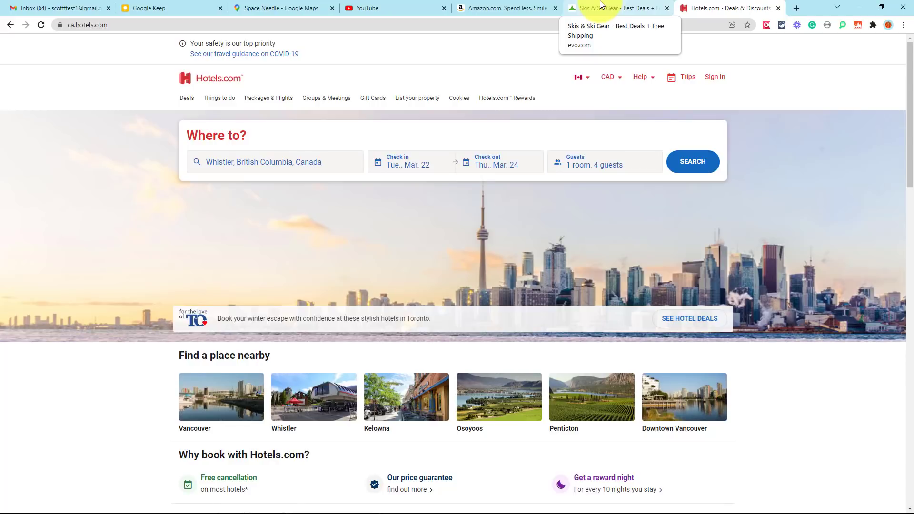
pyautogui.click(796, 8)
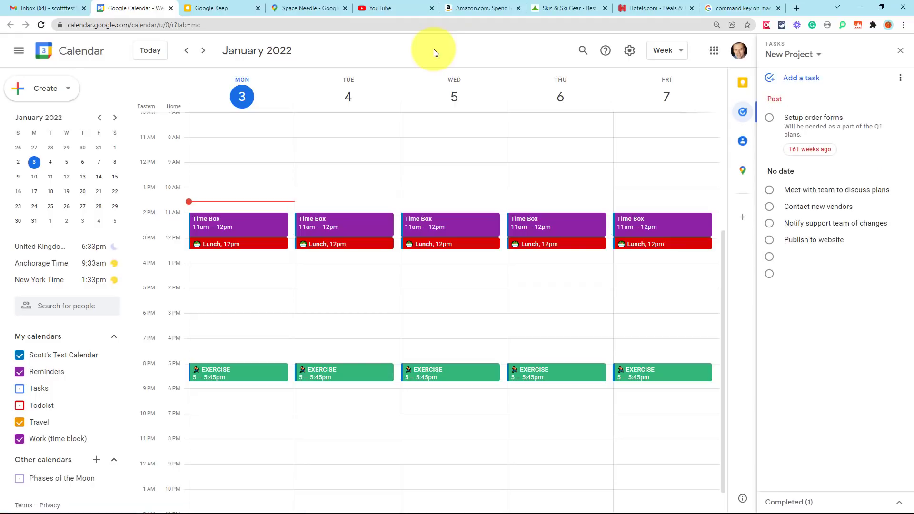
# Step: Close the 'command key on mac' search tab and another tab with Ctrl+W, then select a remaining tab
pyautogui.click(741, 7)
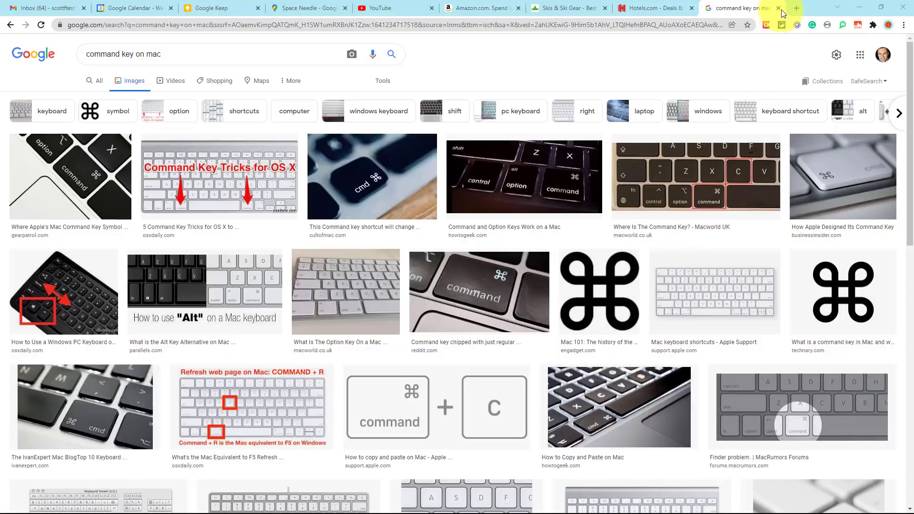
pyautogui.moveTo(411, 263)
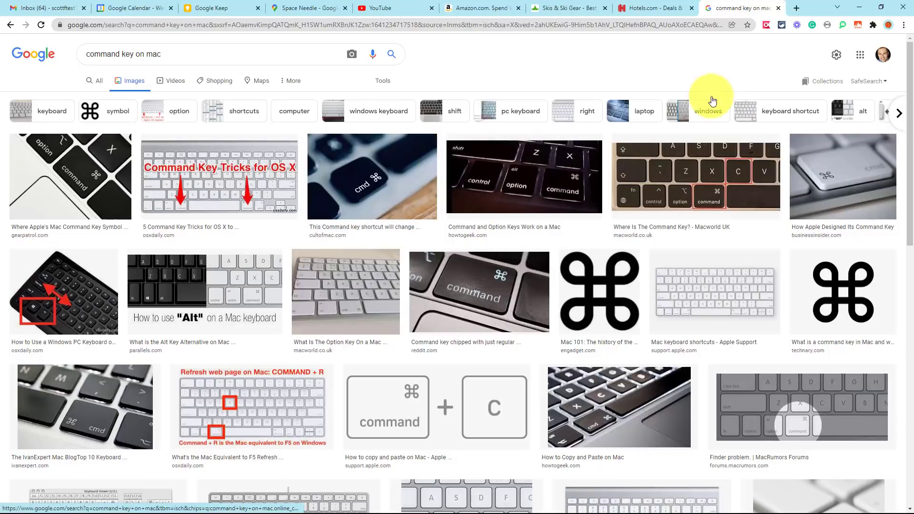
pyautogui.moveTo(647, 69)
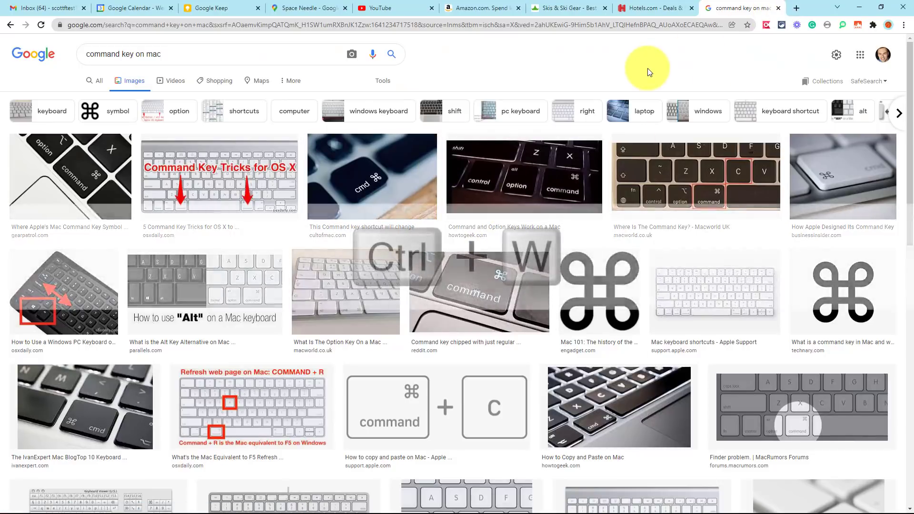
pyautogui.press('ctrl+w')
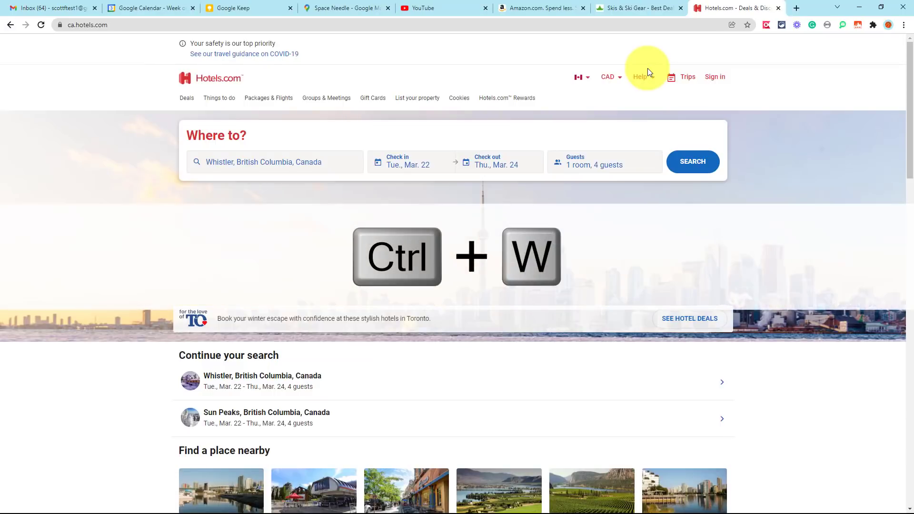
pyautogui.click(443, 8)
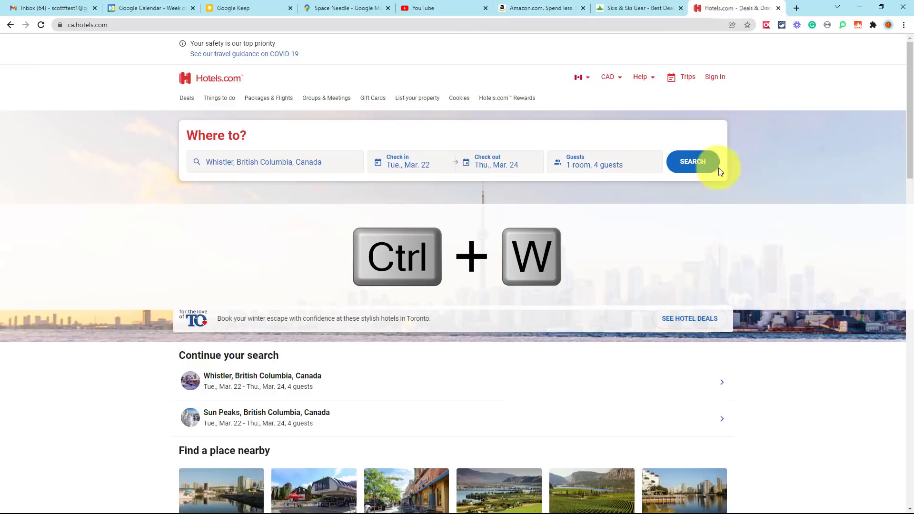
pyautogui.press('ctrl+w')
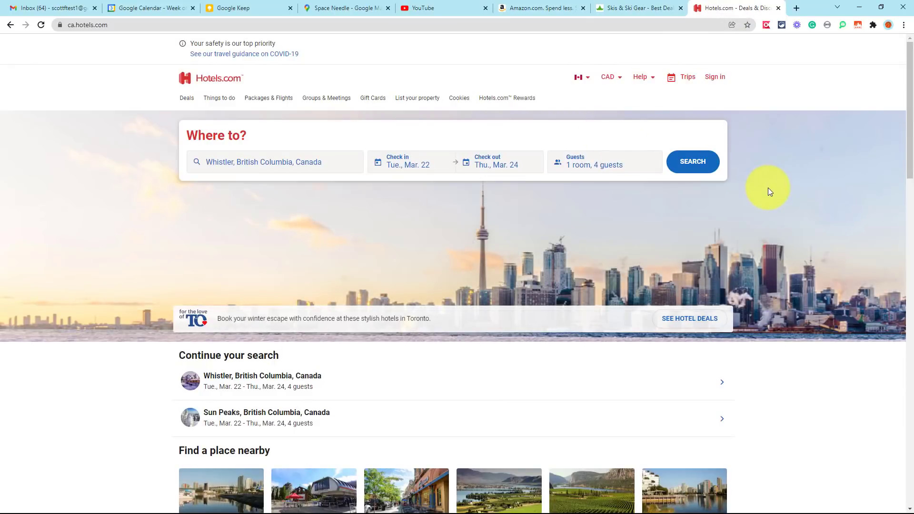
pyautogui.click(722, 8)
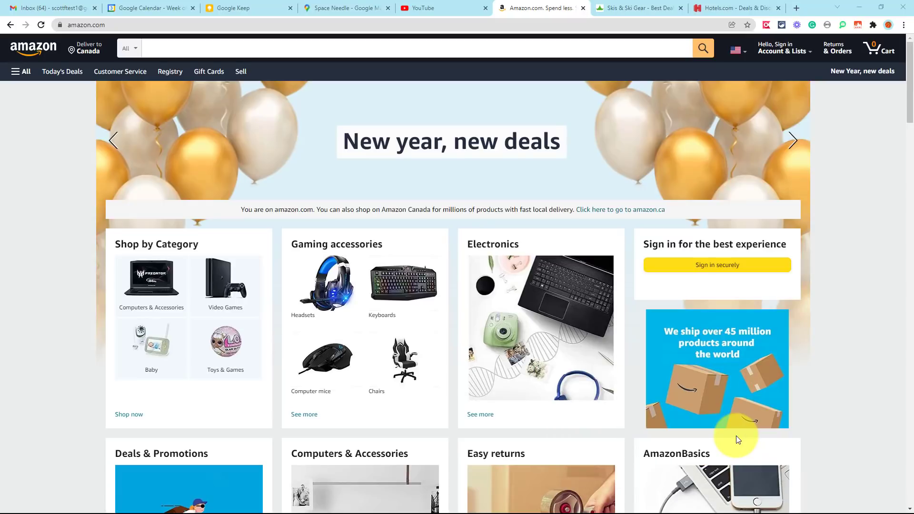
pyautogui.moveTo(560, 145)
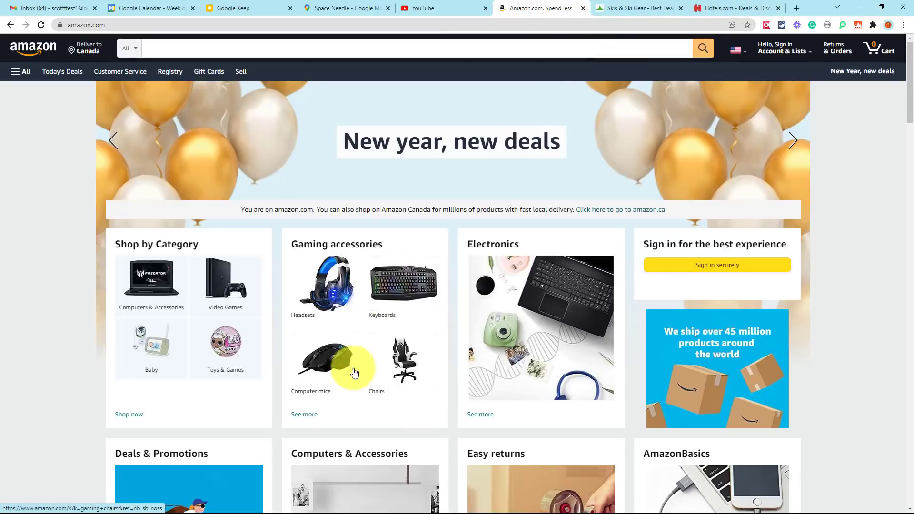
pyautogui.moveTo(849, 277)
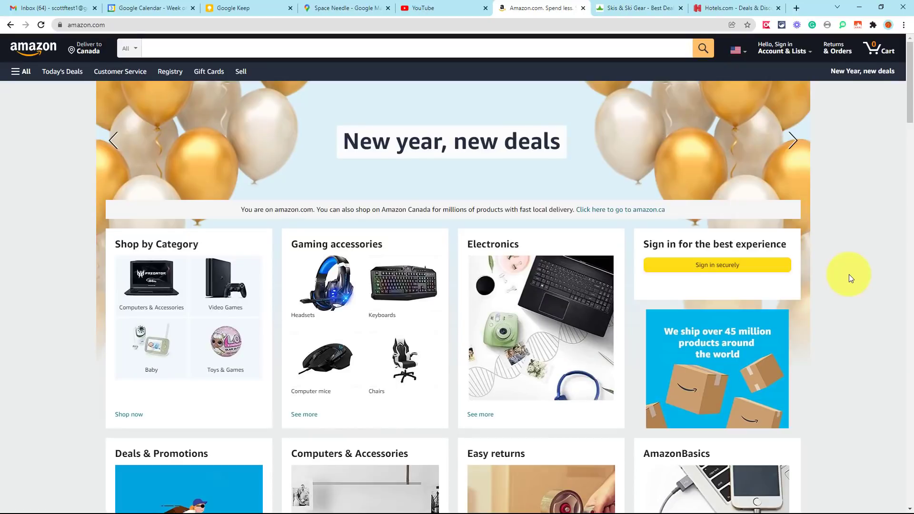
# Step: Jump from the ski gear shop tab to the Gmail inbox and back to the ski shop
pyautogui.click(635, 8)
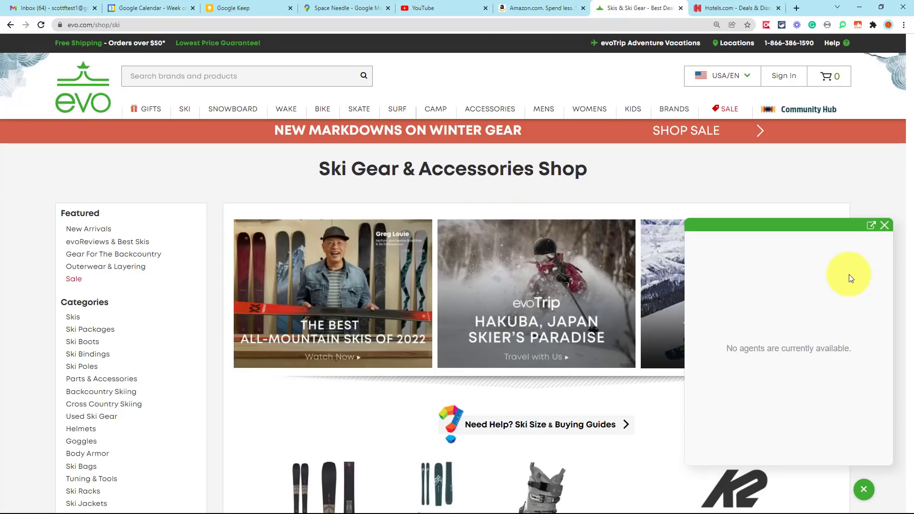
pyautogui.click(49, 8)
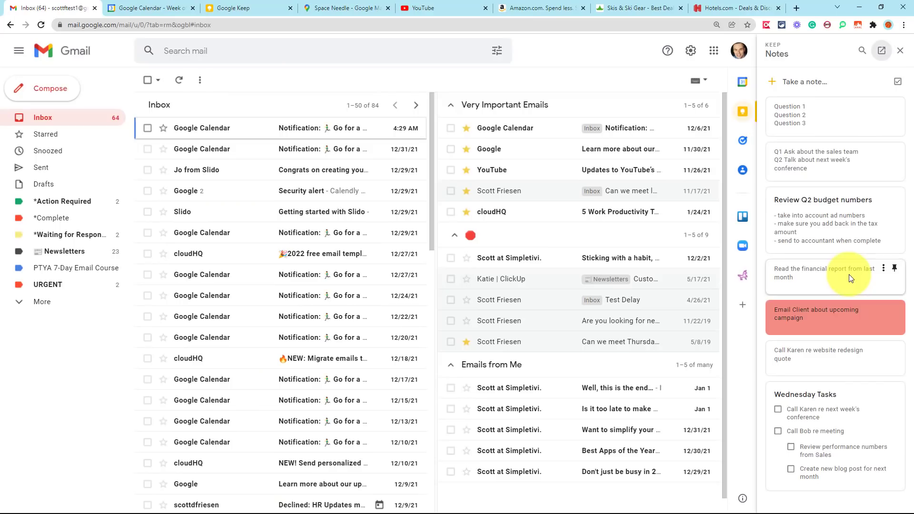
pyautogui.click(635, 7)
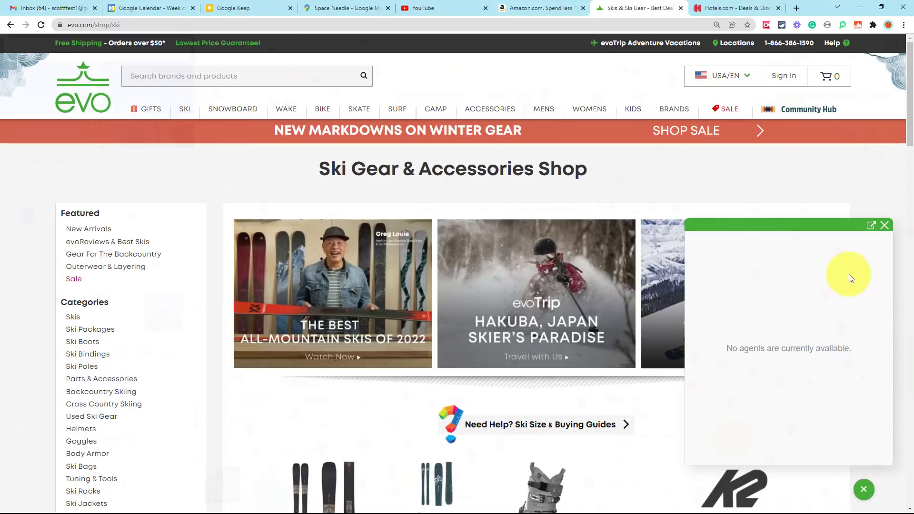
# Step: Toggle between the Space Needle map and YouTube tabs, then move on past Amazon to the sunset image search
pyautogui.click(344, 8)
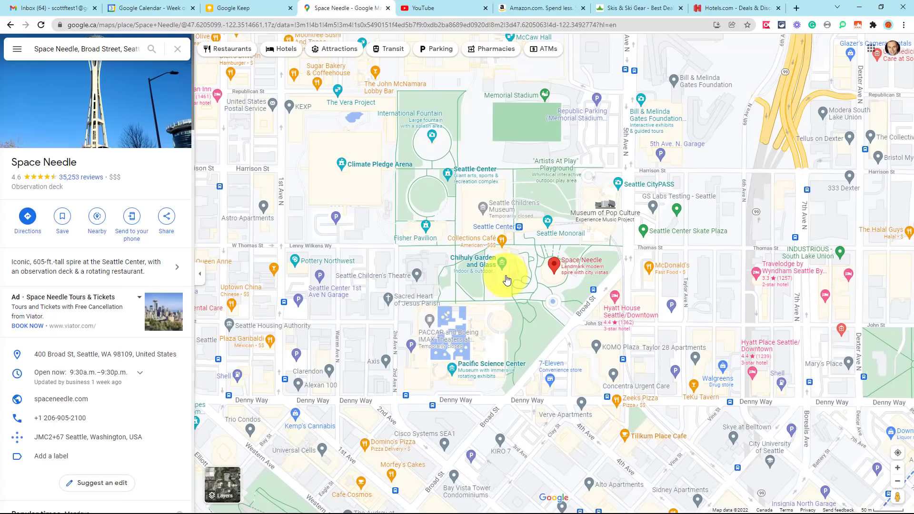
pyautogui.click(440, 8)
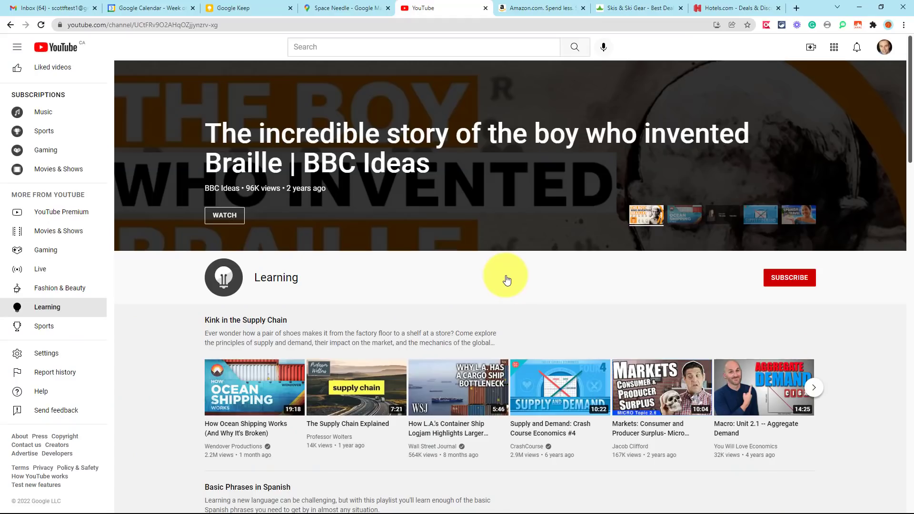
pyautogui.click(343, 7)
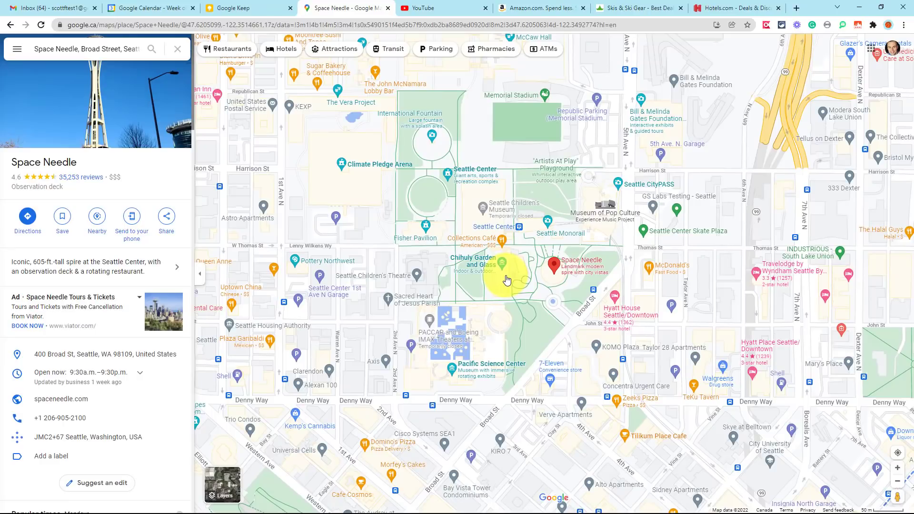
pyautogui.click(440, 8)
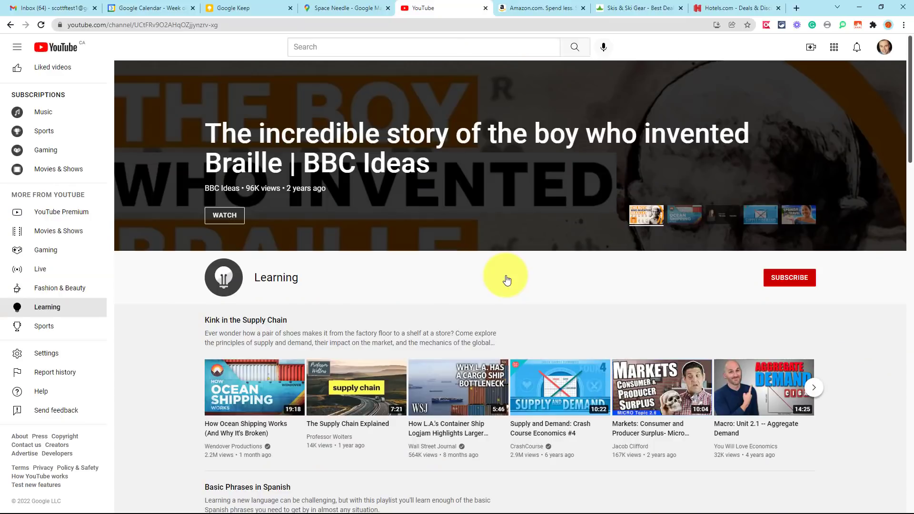
pyautogui.click(344, 8)
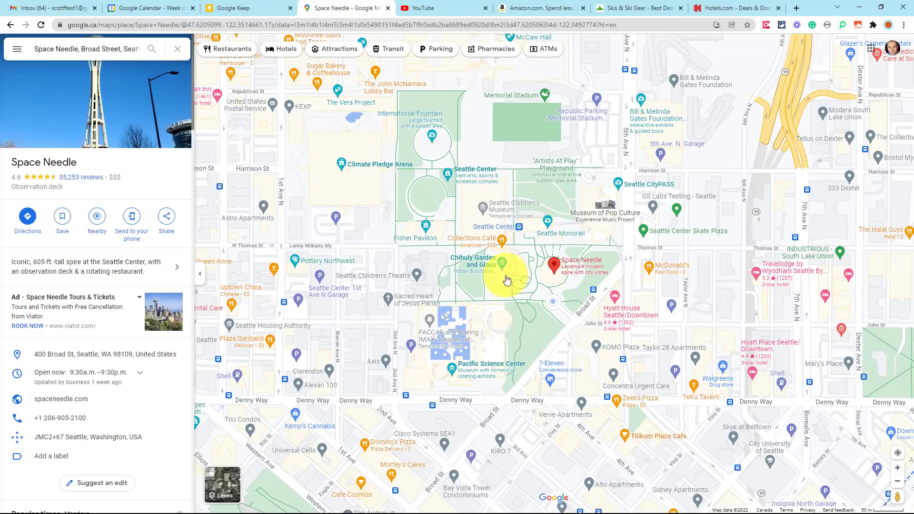
pyautogui.click(538, 8)
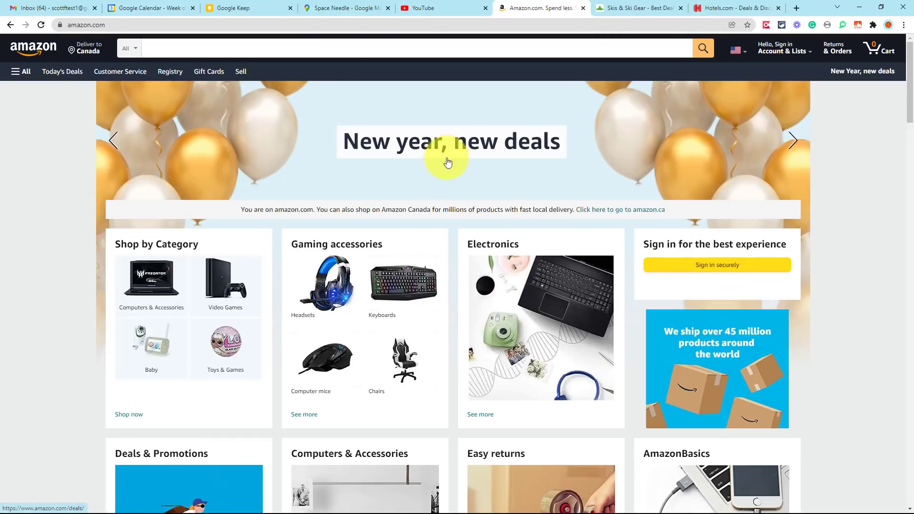
pyautogui.moveTo(451, 333)
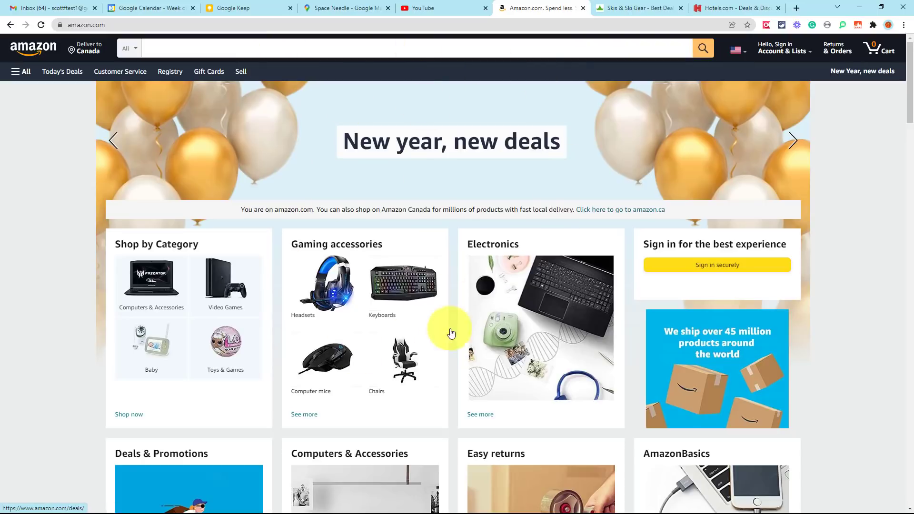
pyautogui.moveTo(505, 169)
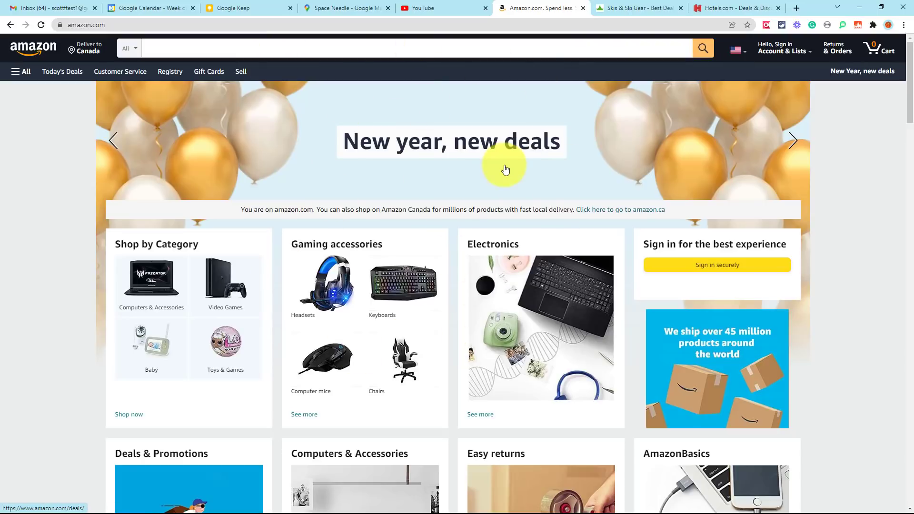
pyautogui.click(734, 8)
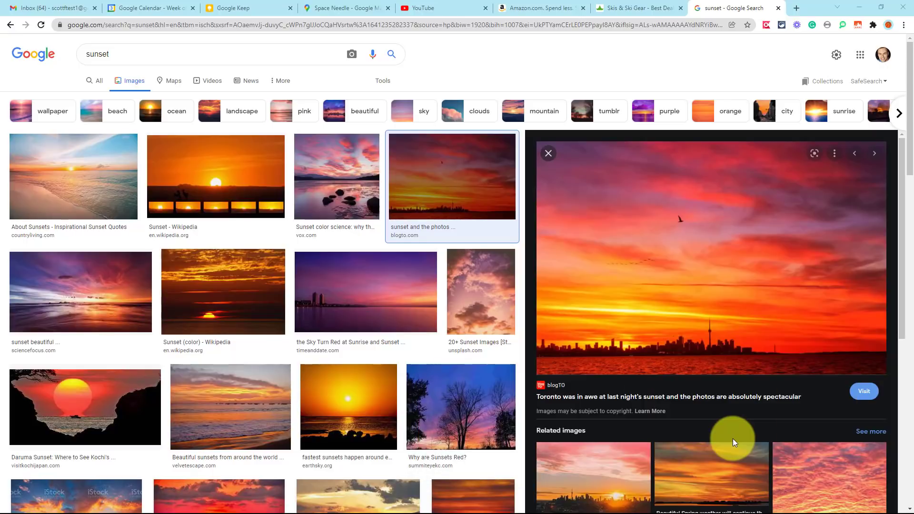
pyautogui.moveTo(735, 443)
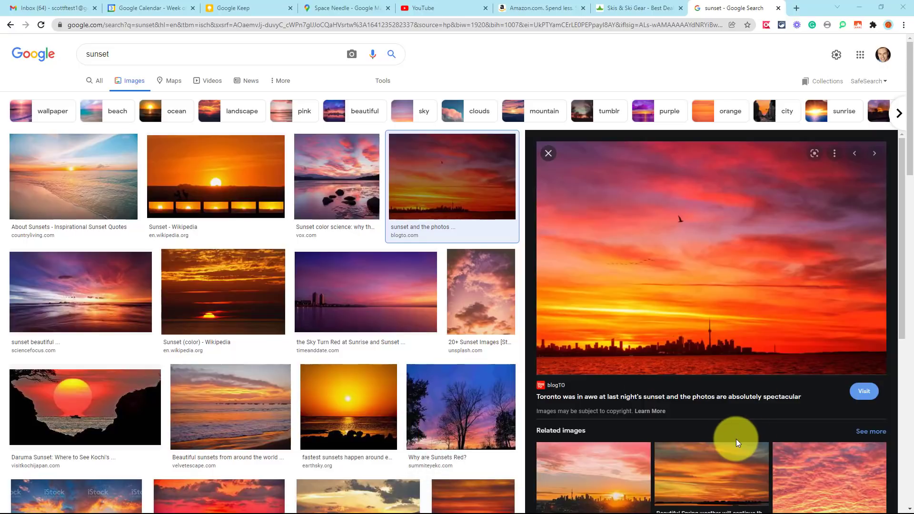
pyautogui.moveTo(704, 238)
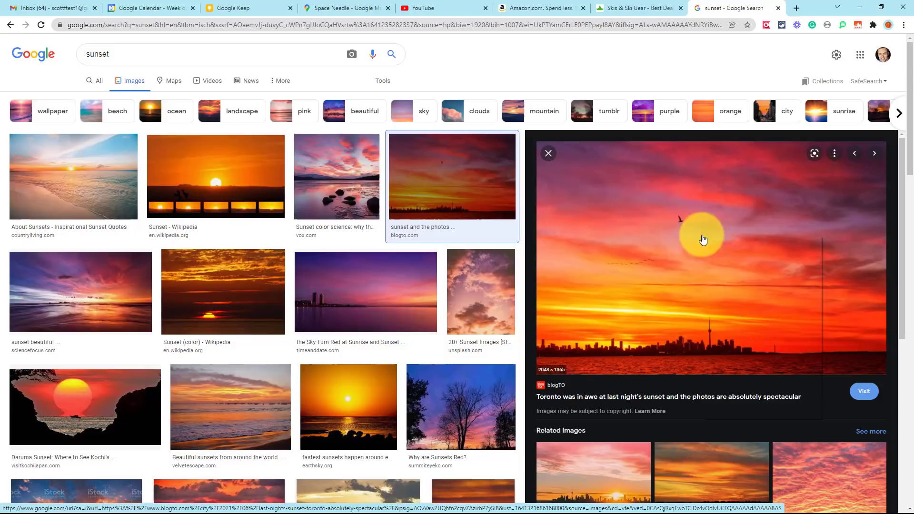
# Step: Save the enlarged Toronto skyline sunset image as a file into the Downloads folder
pyautogui.rightClick(640, 197)
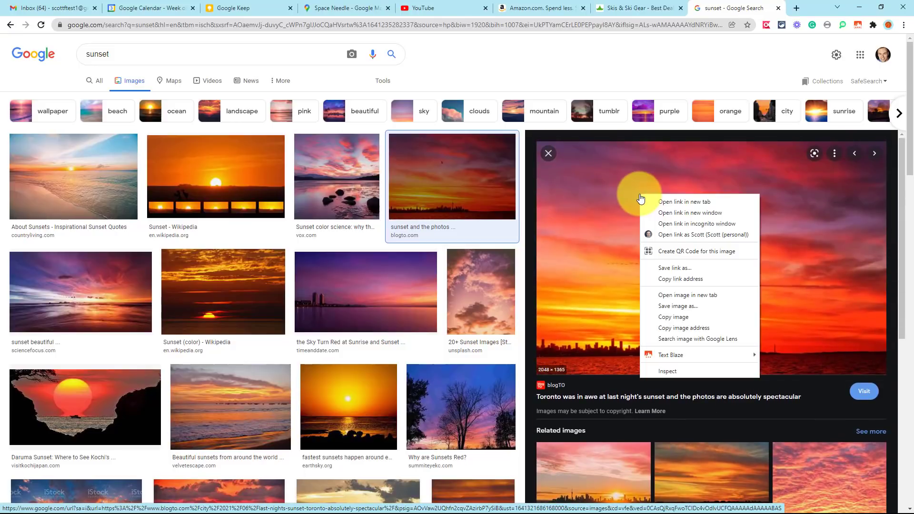
pyautogui.click(683, 307)
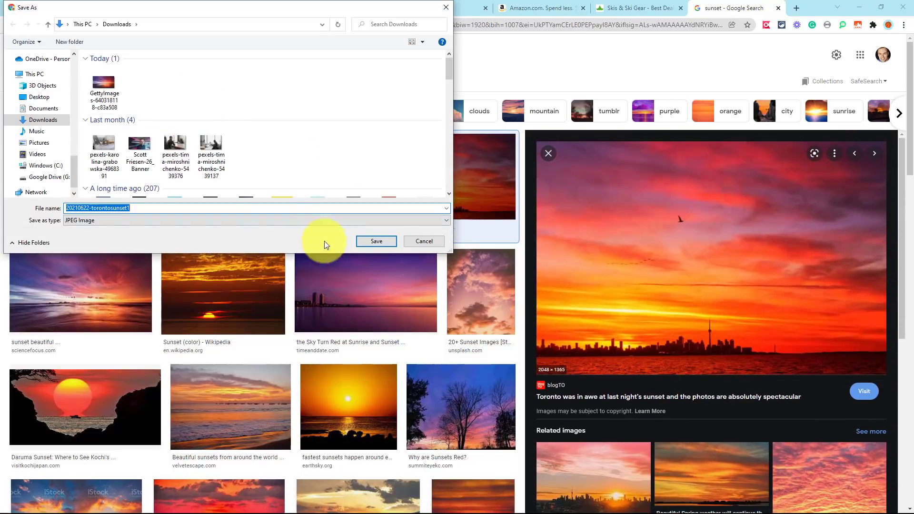
pyautogui.click(376, 241)
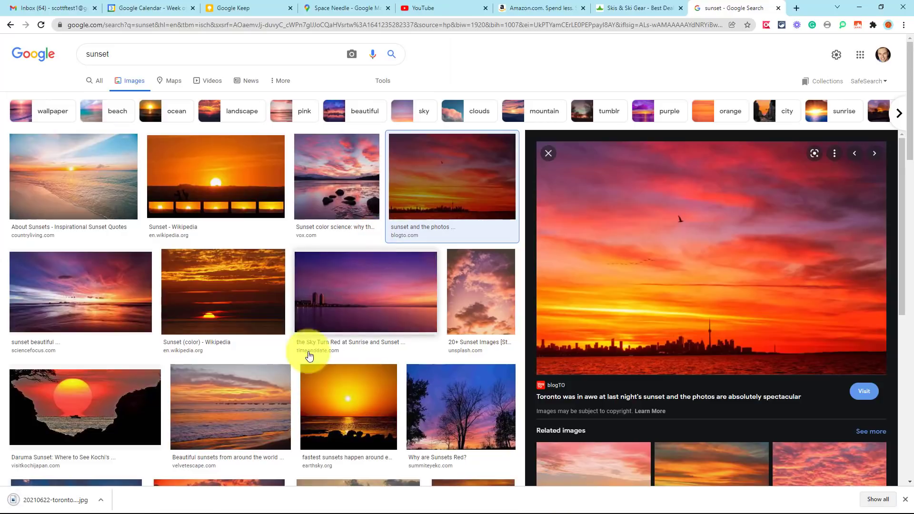
pyautogui.moveTo(67, 504)
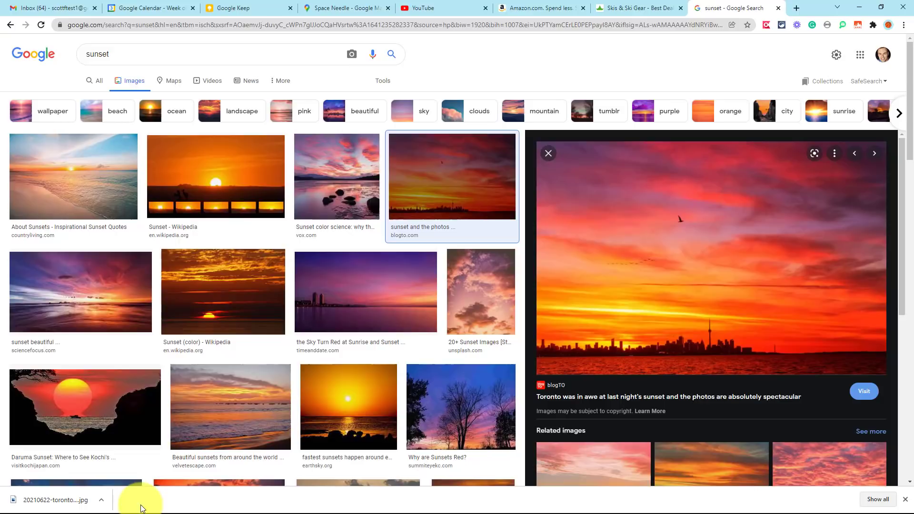
pyautogui.moveTo(240, 504)
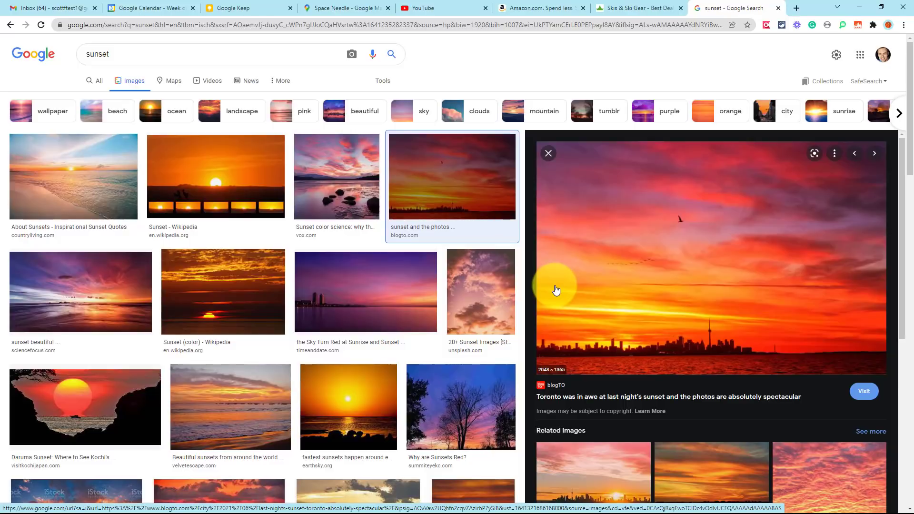
# Step: Show the downloads list with Ctrl+J, reveal the Toronto sunset file in its folder, and return to the list
pyautogui.press('ctrl+j')
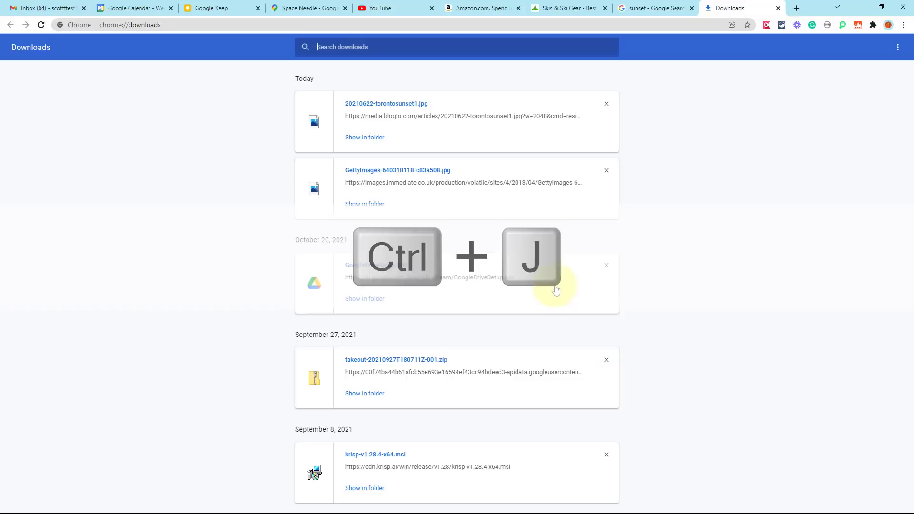
pyautogui.press('ctrl+j')
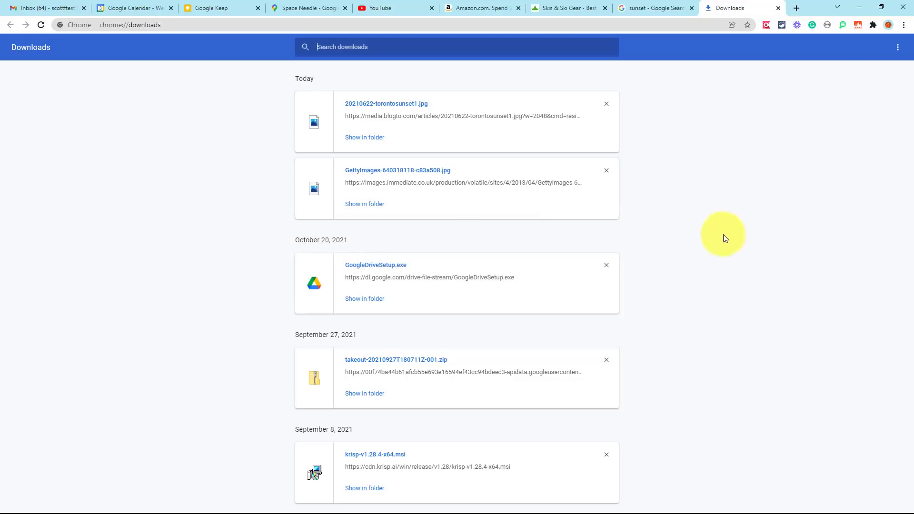
pyautogui.moveTo(731, 175)
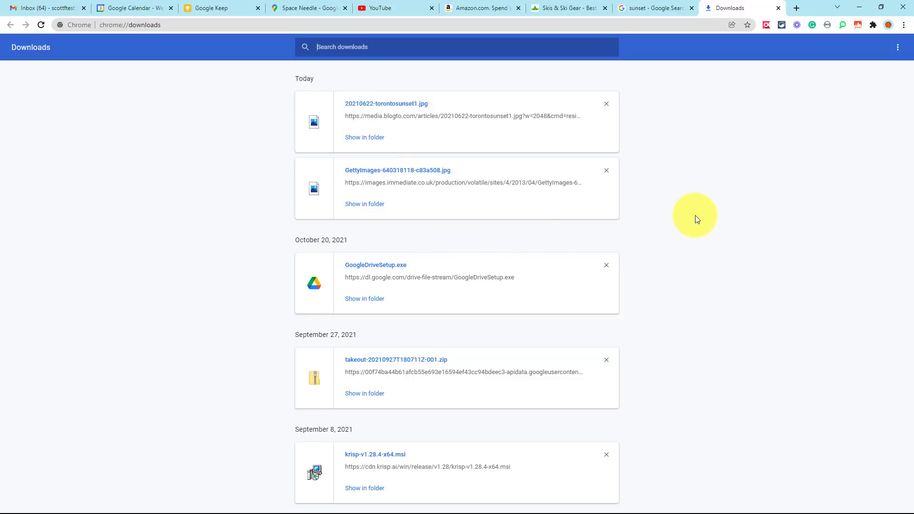
pyautogui.moveTo(385, 104)
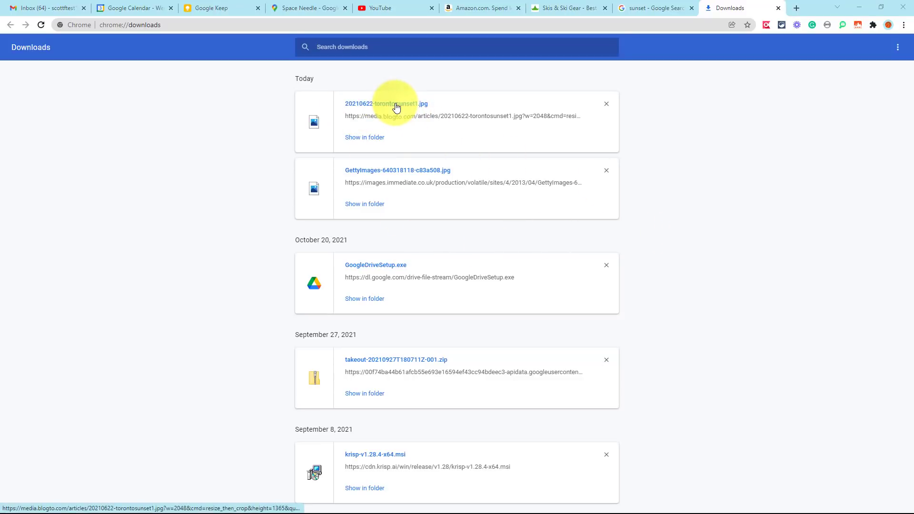
pyautogui.click(386, 103)
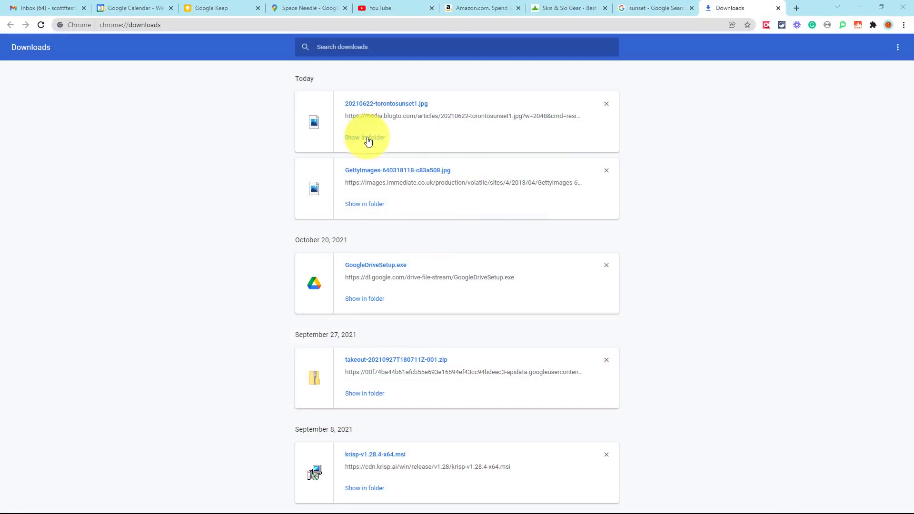
pyautogui.click(364, 137)
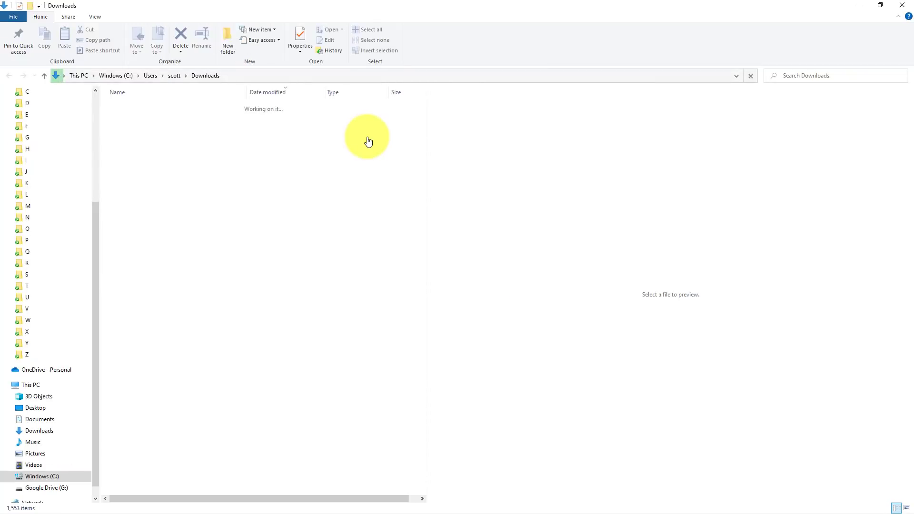
pyautogui.click(152, 119)
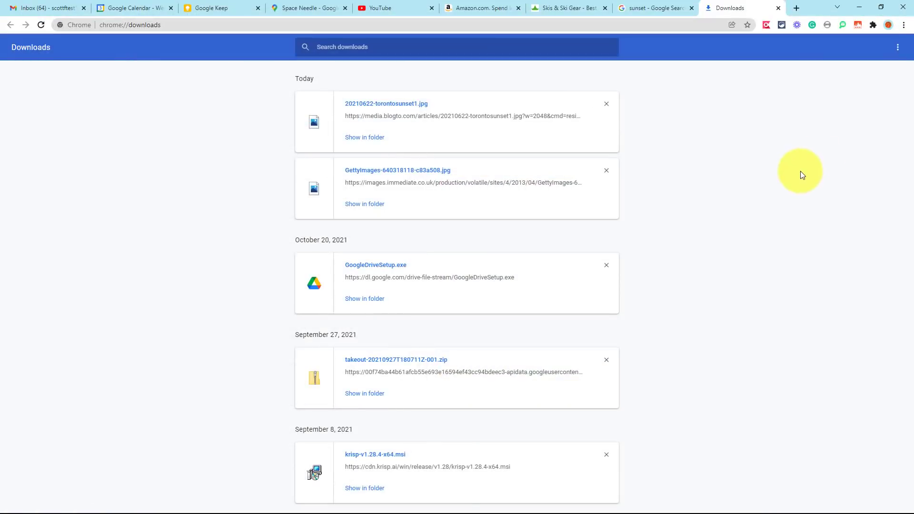
pyautogui.moveTo(634, 178)
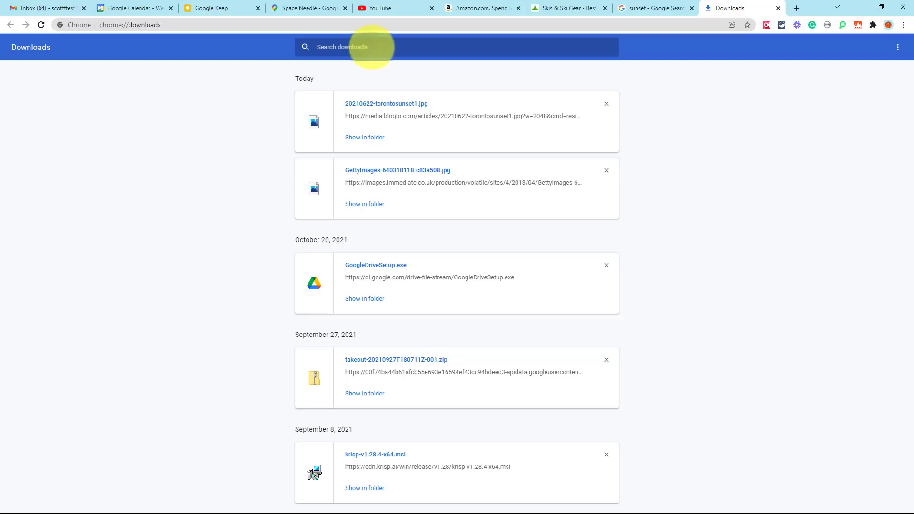
# Step: Filter the downloads by '.jpg' then 'sun' down to 20210622-torontosunset1.jpg and open it
pyautogui.write('.jpg')
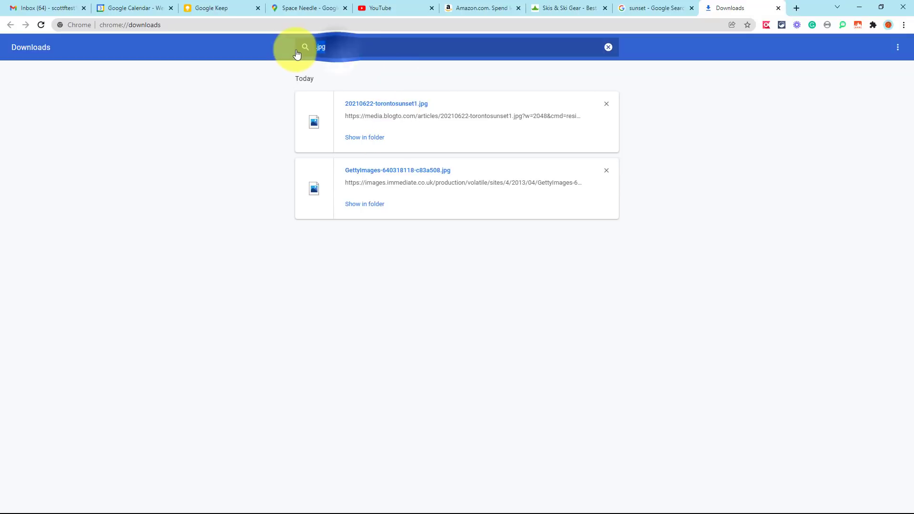
pyautogui.write('sun')
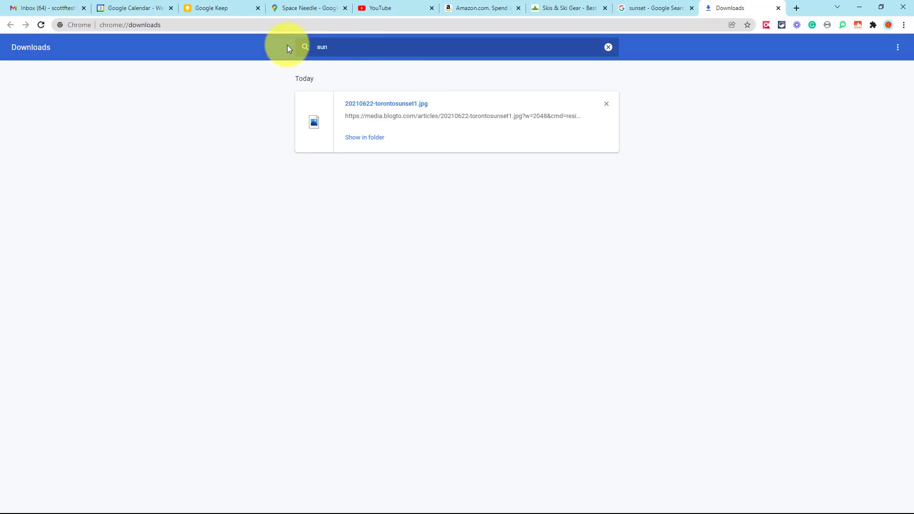
pyautogui.moveTo(353, 63)
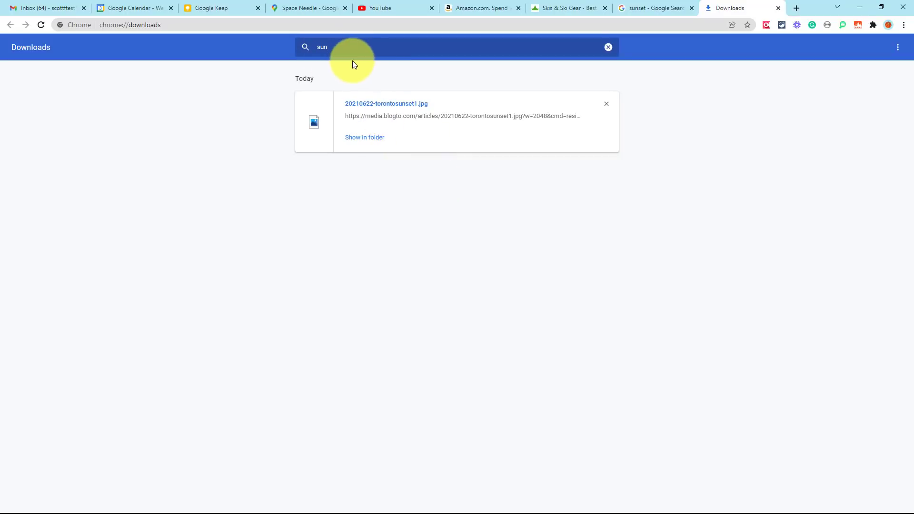
pyautogui.moveTo(437, 121)
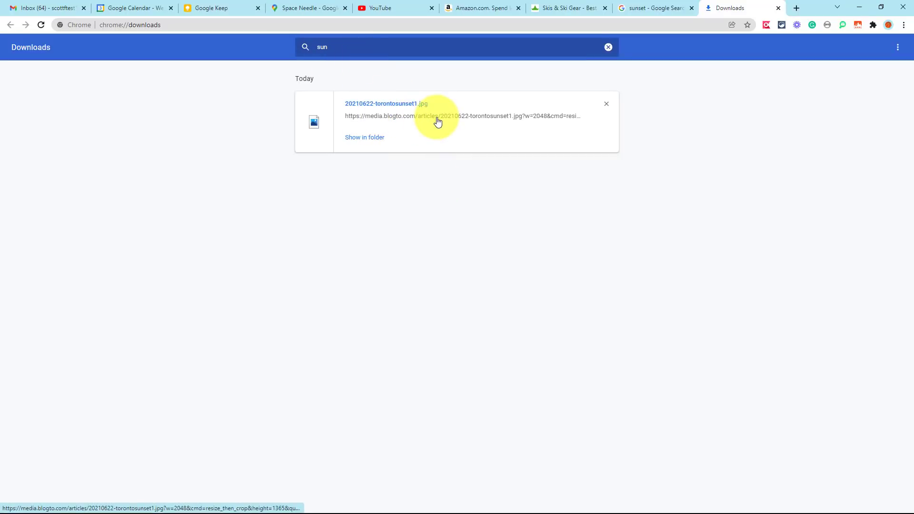
pyautogui.click(608, 46)
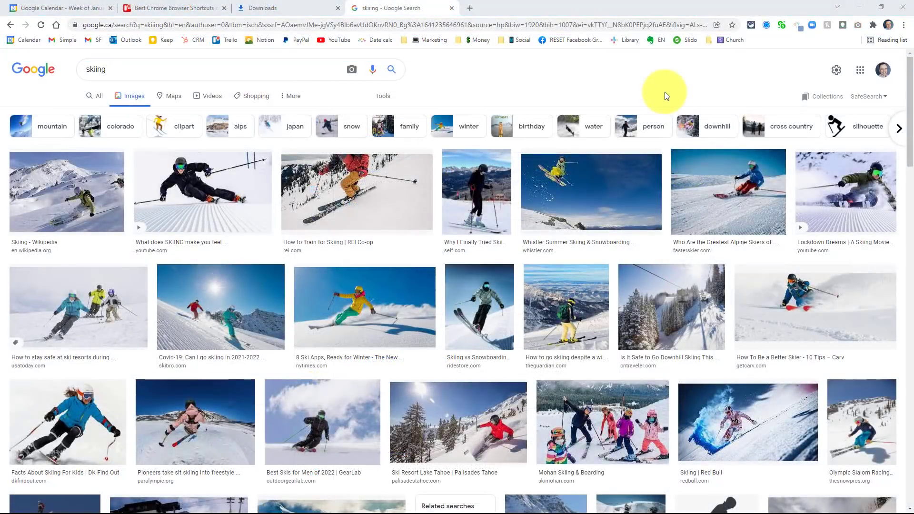
pyautogui.moveTo(510, 88)
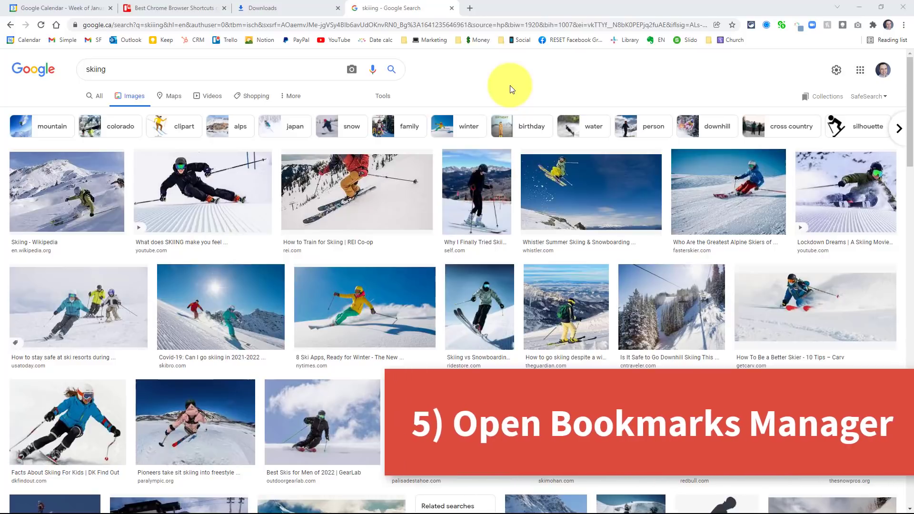
pyautogui.moveTo(531, 102)
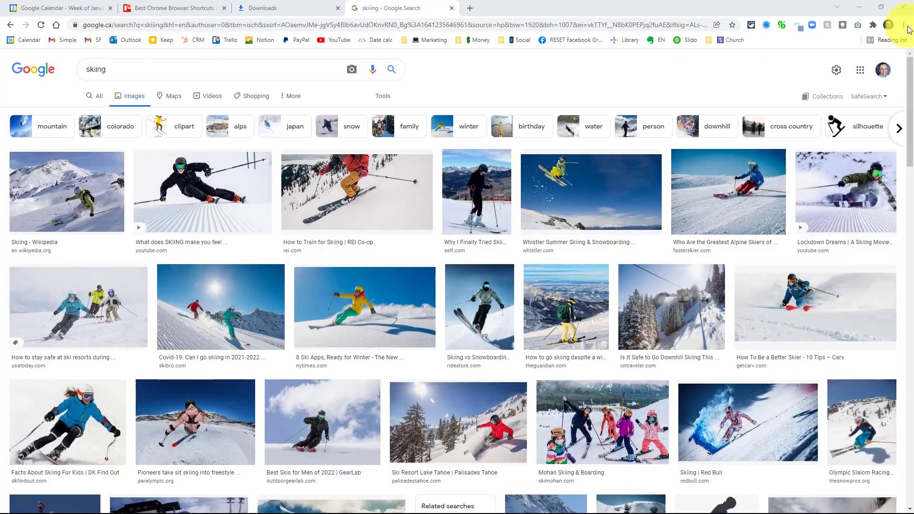
pyautogui.click(907, 25)
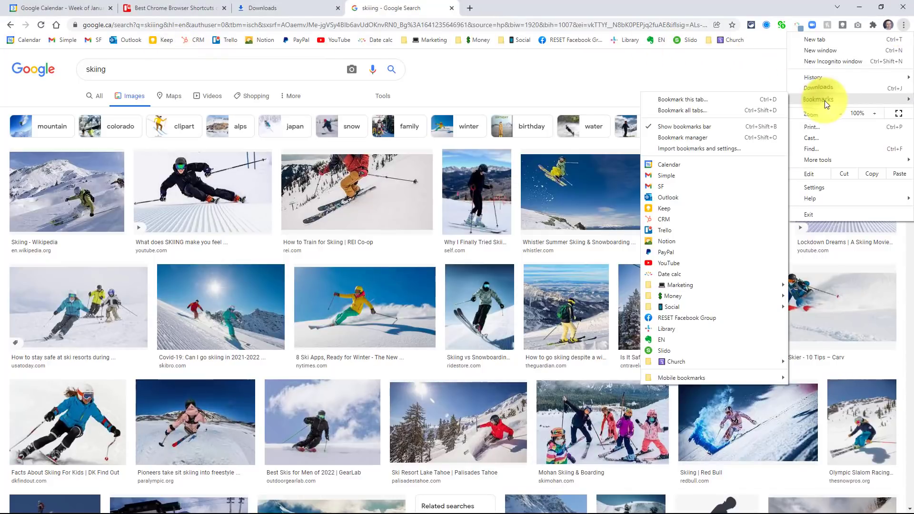
pyautogui.moveTo(726, 134)
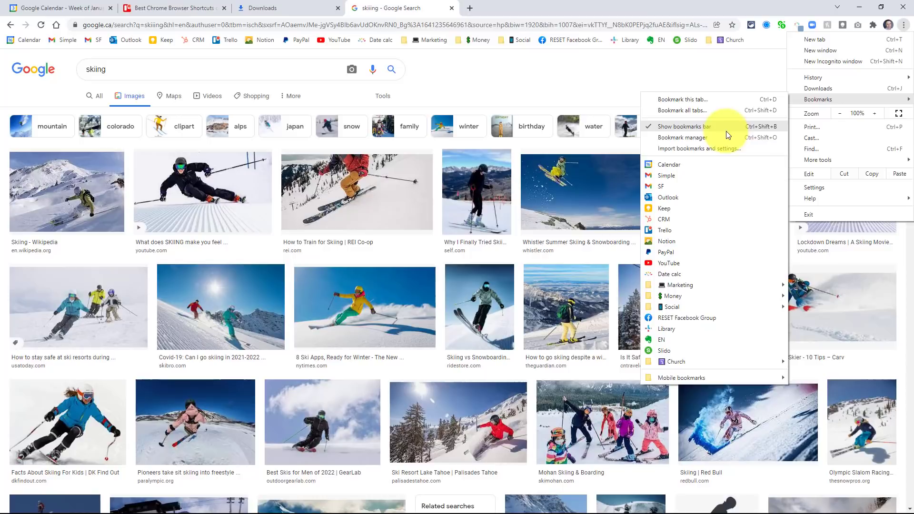
pyautogui.moveTo(743, 132)
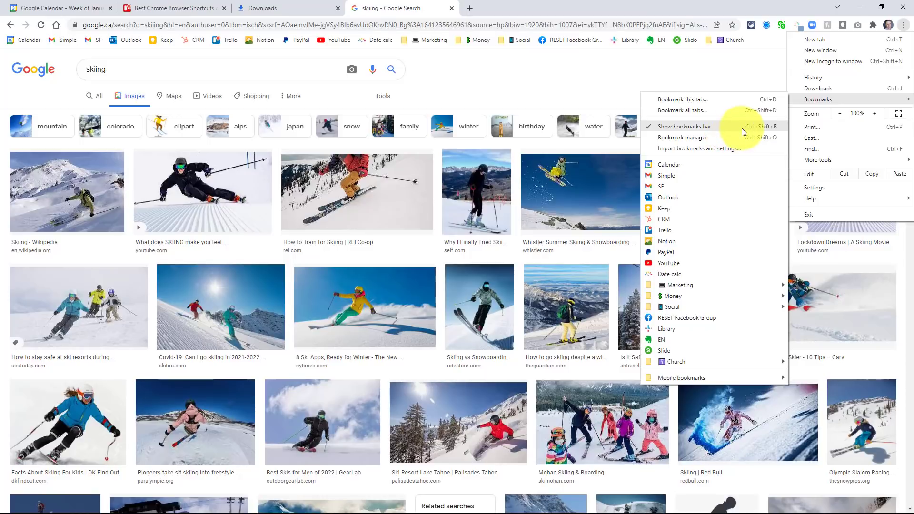
pyautogui.moveTo(752, 131)
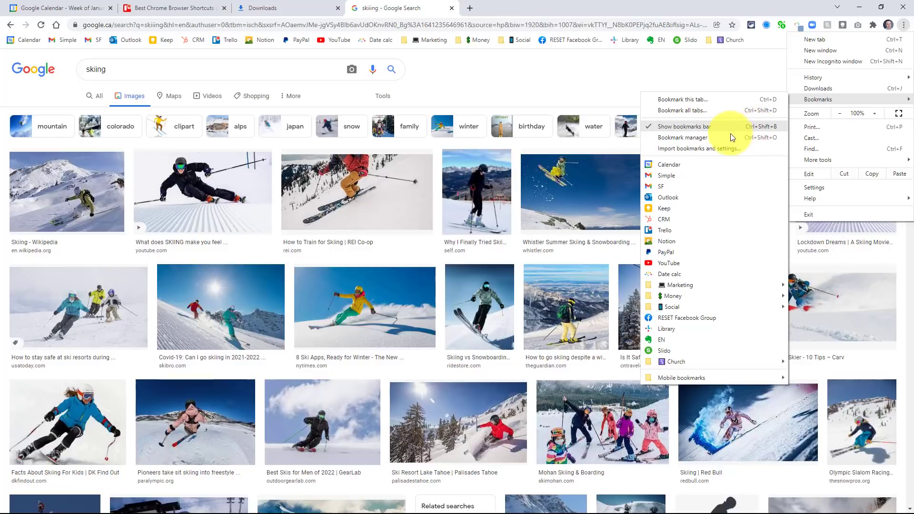
pyautogui.moveTo(681, 137)
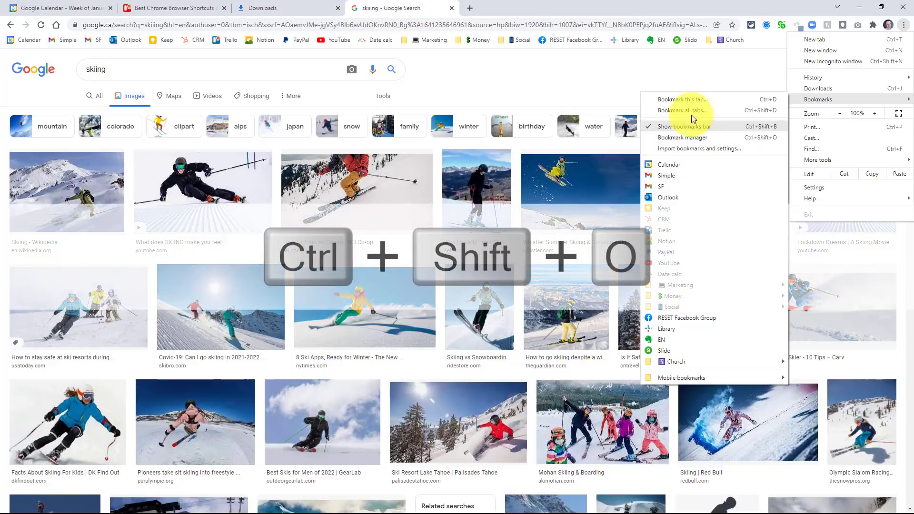
pyautogui.press('ctrl+shift+o')
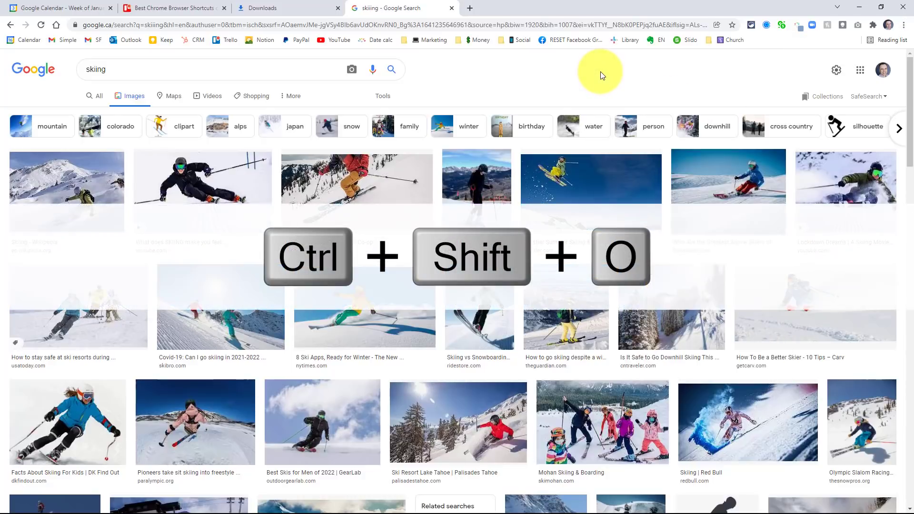
# Step: Show the Bookmark Manager (Ctrl+Shift+O), view the Social folder's bookmarks, then the full bookmarks bar list
pyautogui.press('ctrl+shift+o')
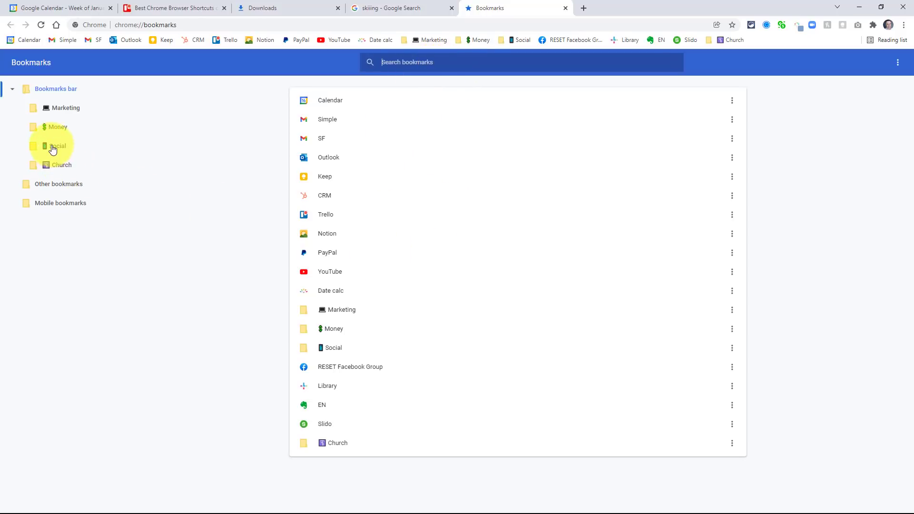
pyautogui.click(57, 146)
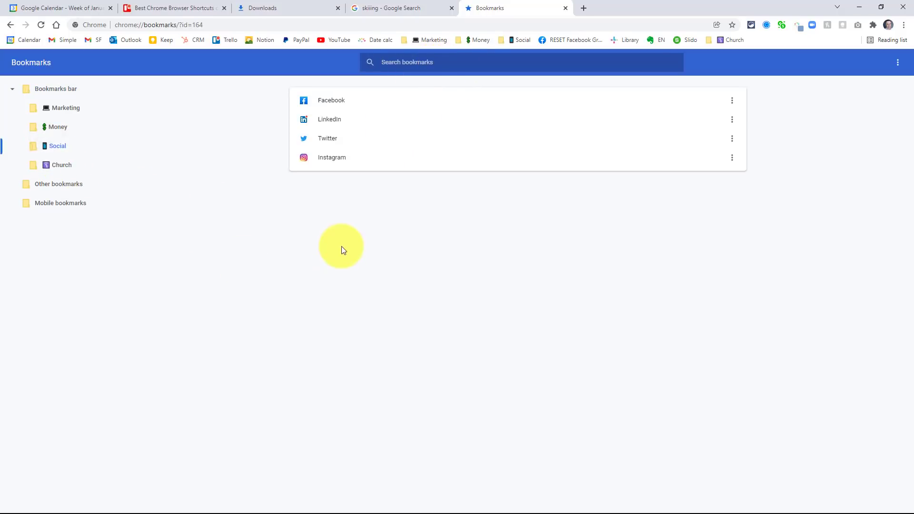
pyautogui.moveTo(525, 107)
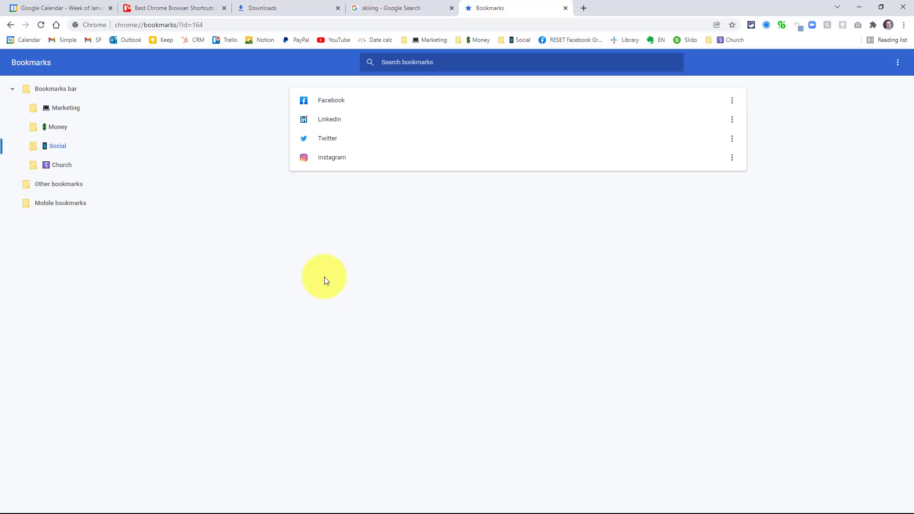
pyautogui.moveTo(380, 278)
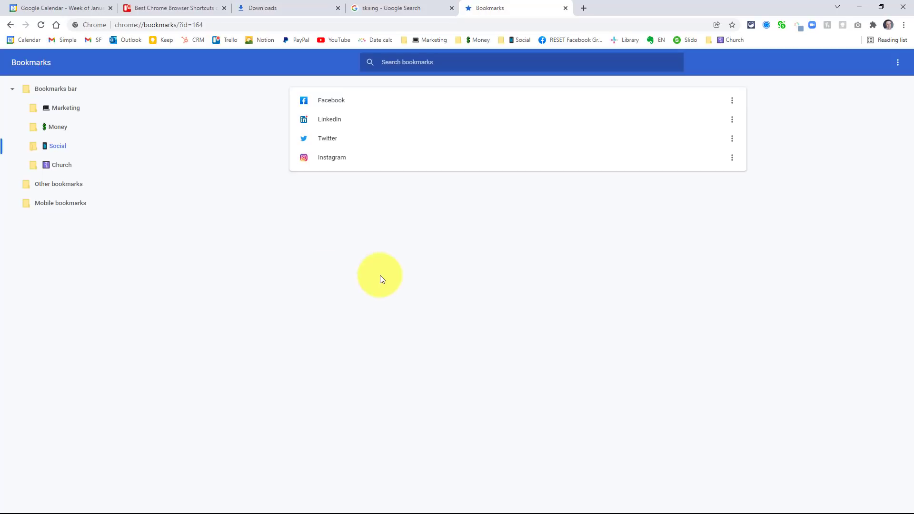
pyautogui.click(56, 88)
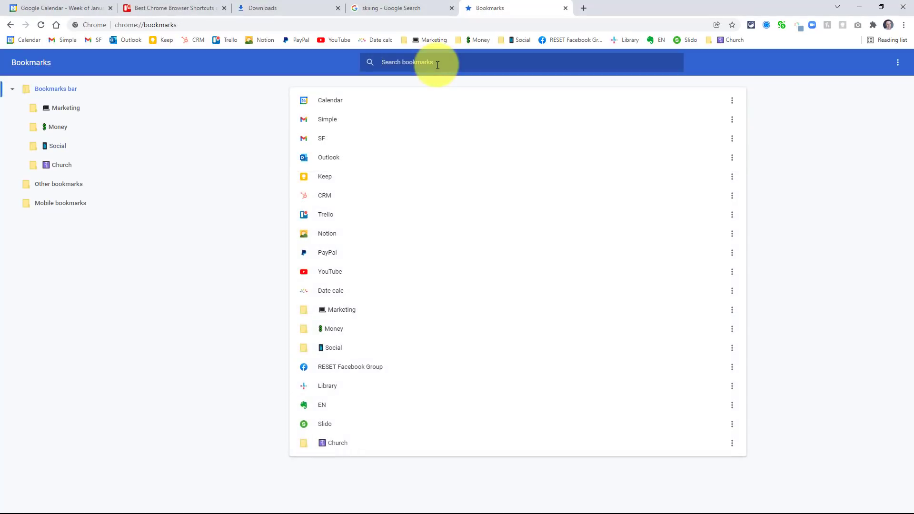
# Step: Search 'social', drag Twitter above Facebook in the Social folder, and copy its URL
pyautogui.write('social')
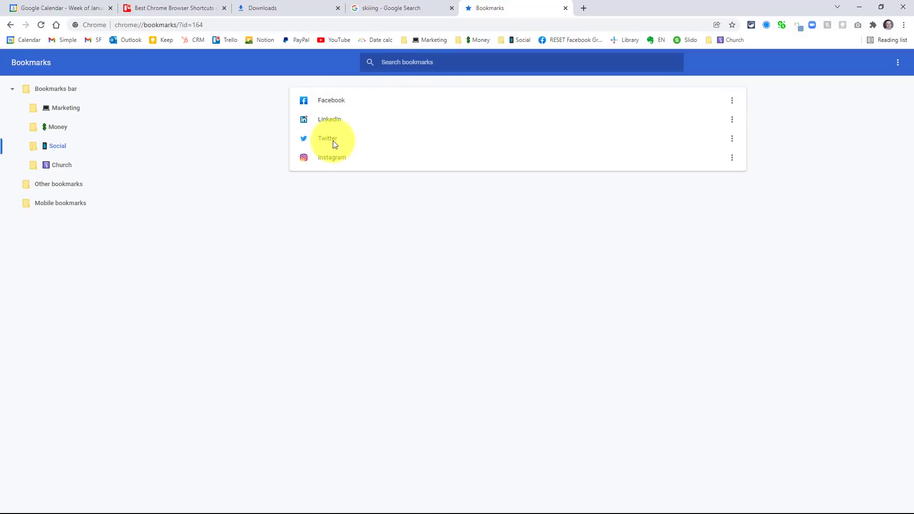
pyautogui.moveTo(327, 138); pyautogui.dragTo(331, 100)
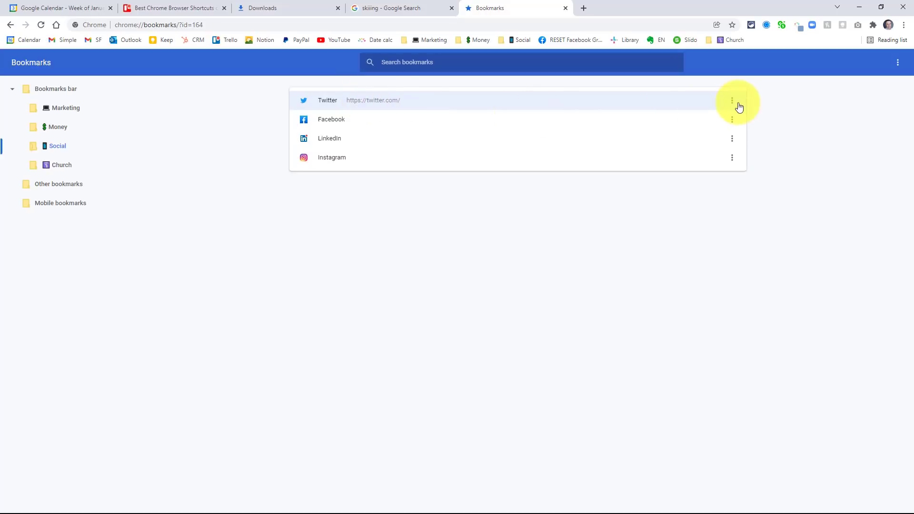
pyautogui.click(732, 100)
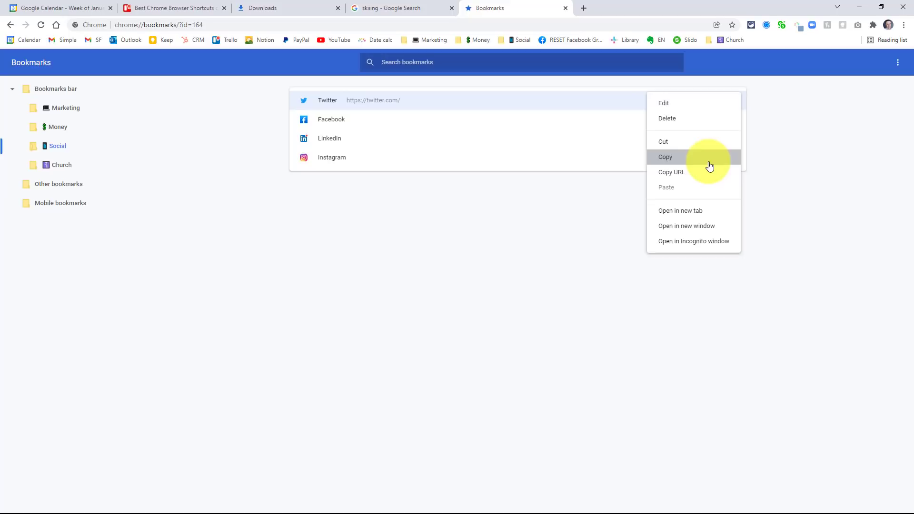
pyautogui.moveTo(693, 210)
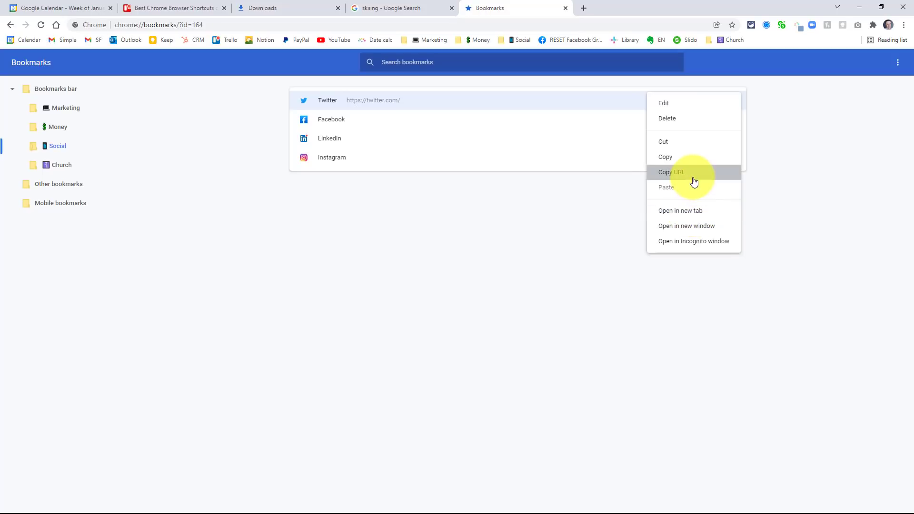
pyautogui.click(671, 172)
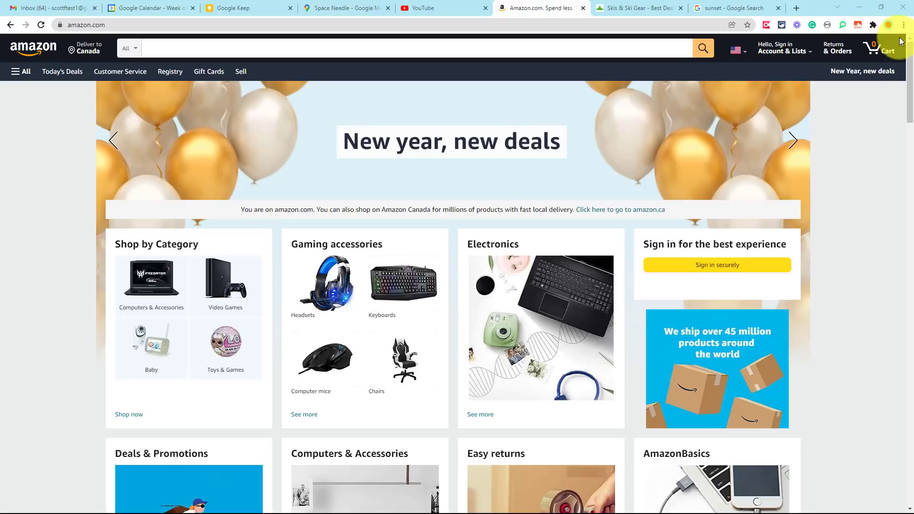
# Step: Show Chrome's main ⋮ menu of commands over the Amazon home page
pyautogui.click(902, 25)
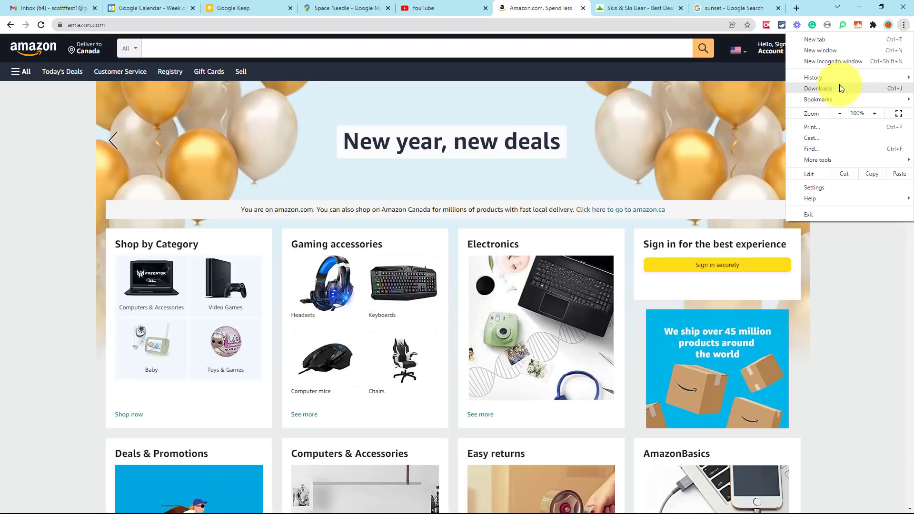
pyautogui.moveTo(907, 30)
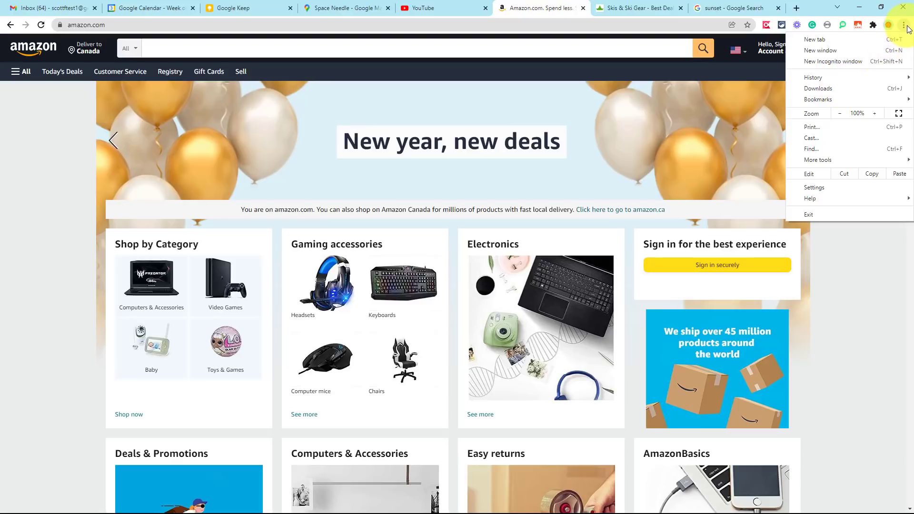
pyautogui.moveTo(834, 61)
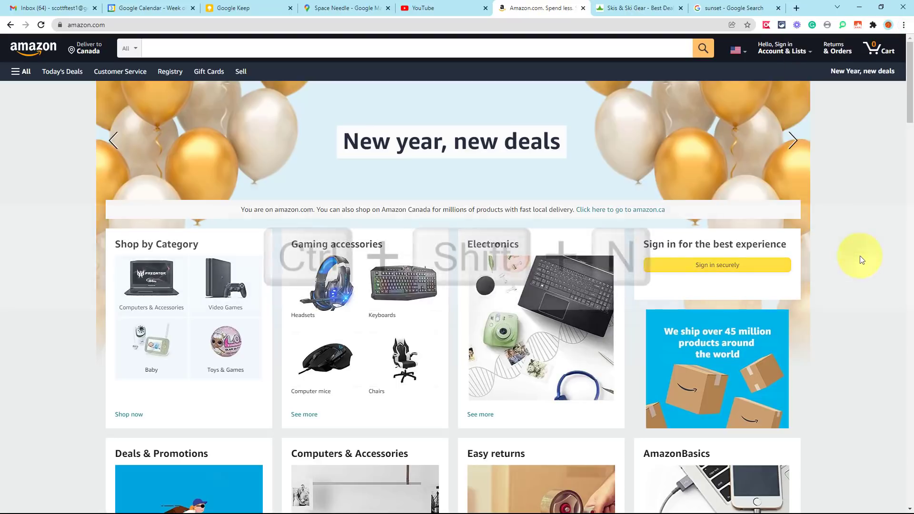
# Step: Open a new Incognito window with Ctrl+Shift+N, landing on the "You've gone Incognito" page
pyautogui.press('ctrl+shift+n')
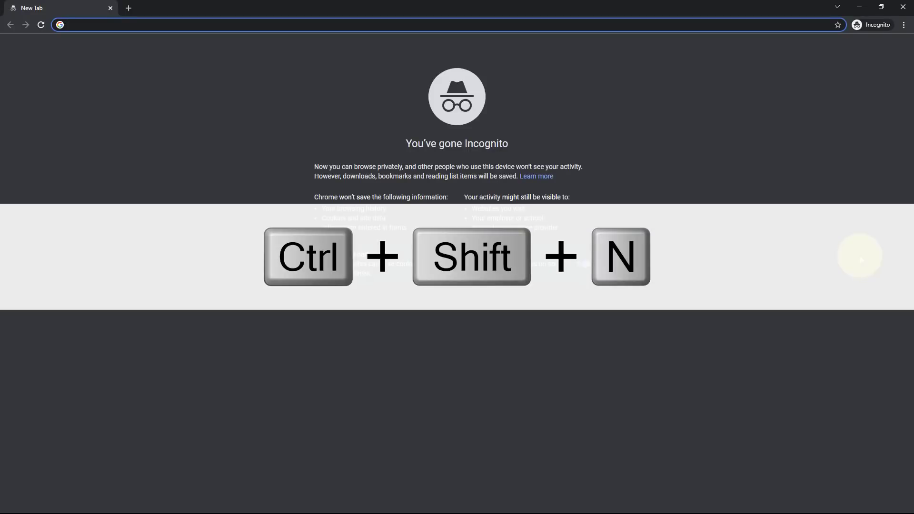
pyautogui.click(233, 25)
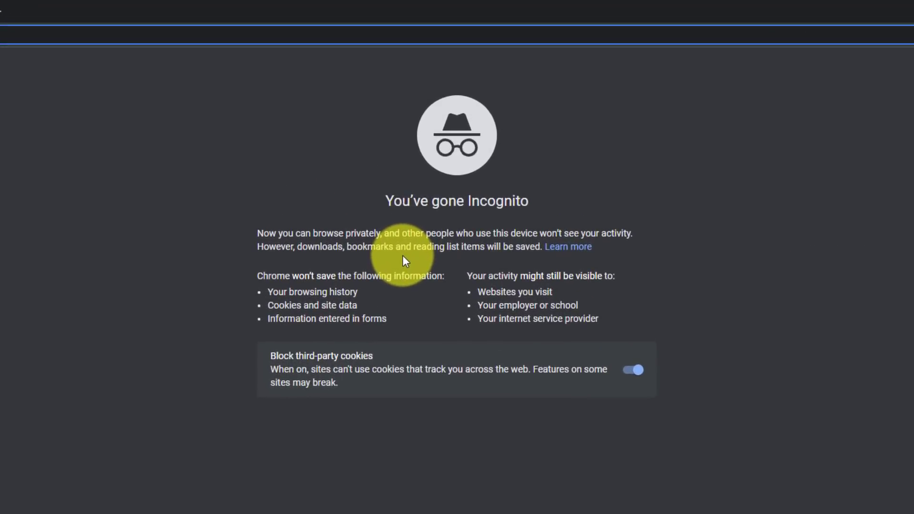
pyautogui.moveTo(382, 275)
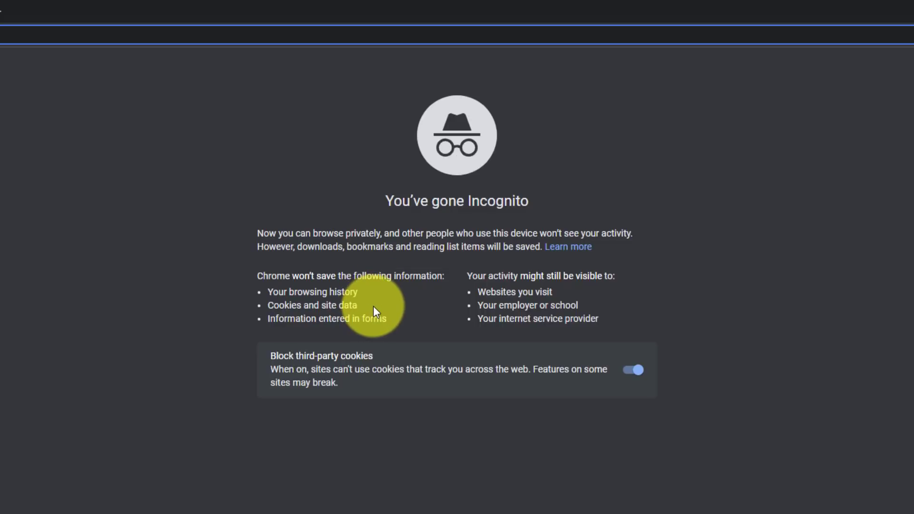
pyautogui.moveTo(351, 337)
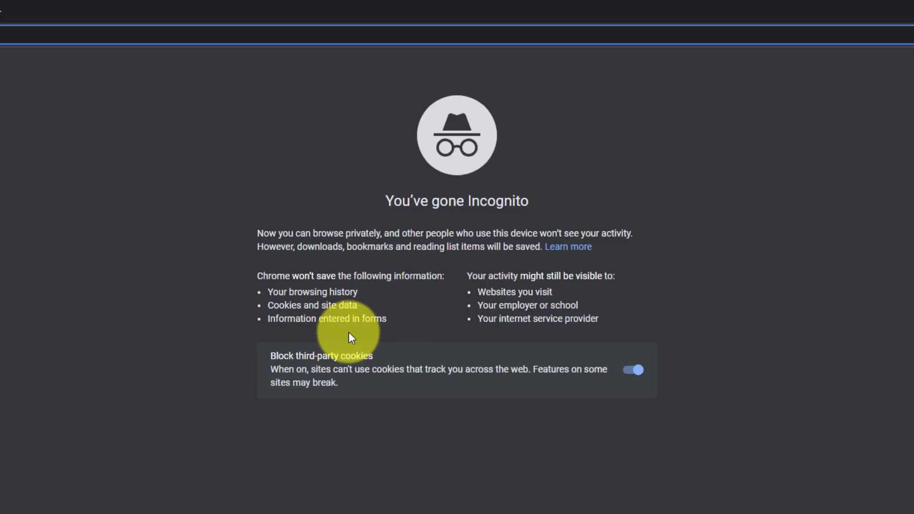
pyautogui.moveTo(611, 302)
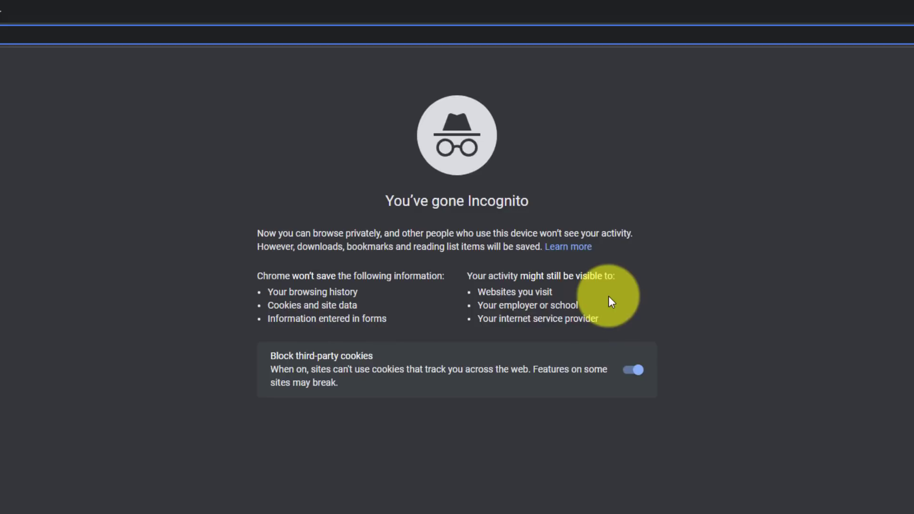
pyautogui.moveTo(587, 292)
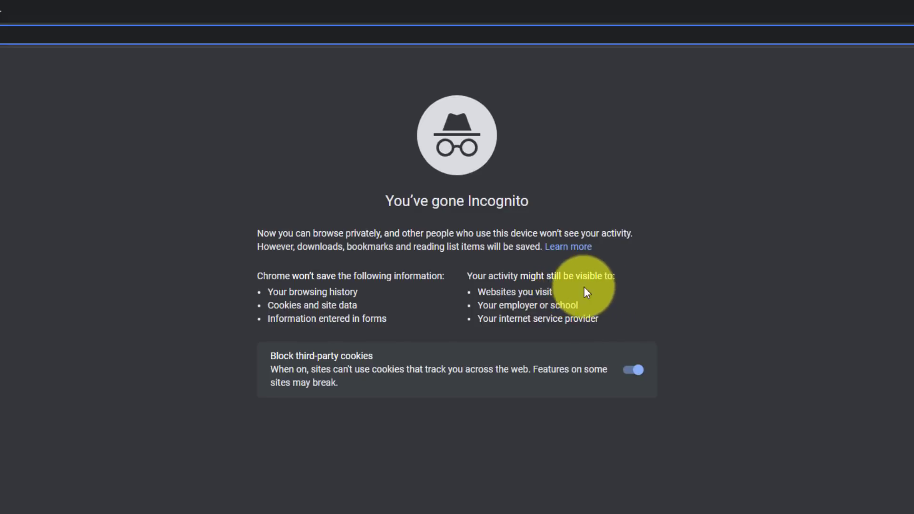
pyautogui.moveTo(570, 299)
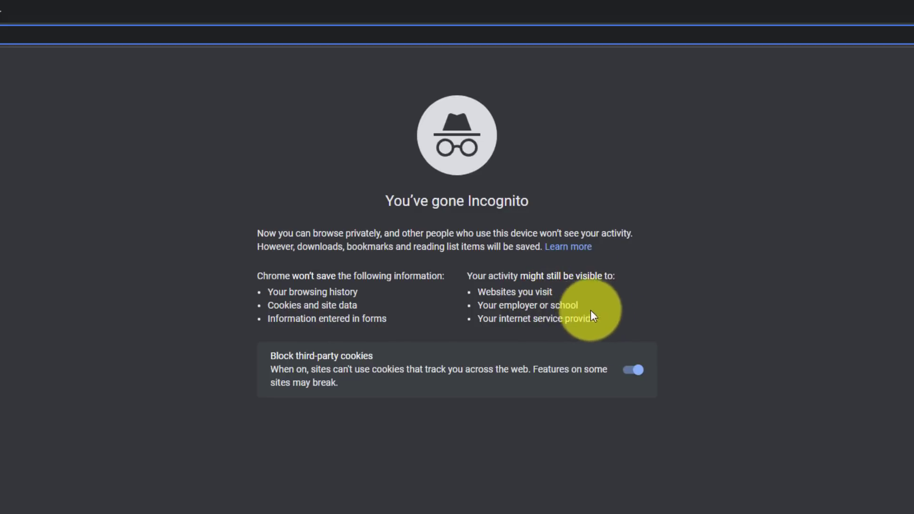
pyautogui.moveTo(601, 312)
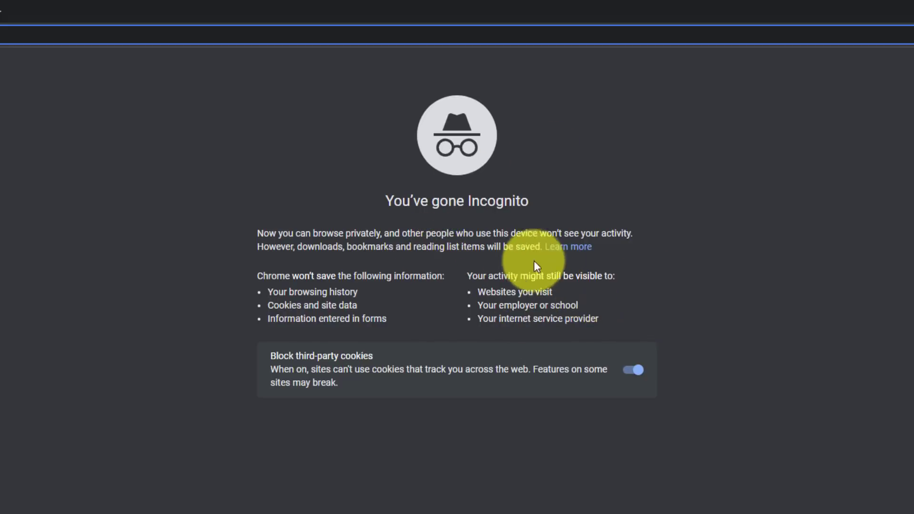
pyautogui.moveTo(570, 293)
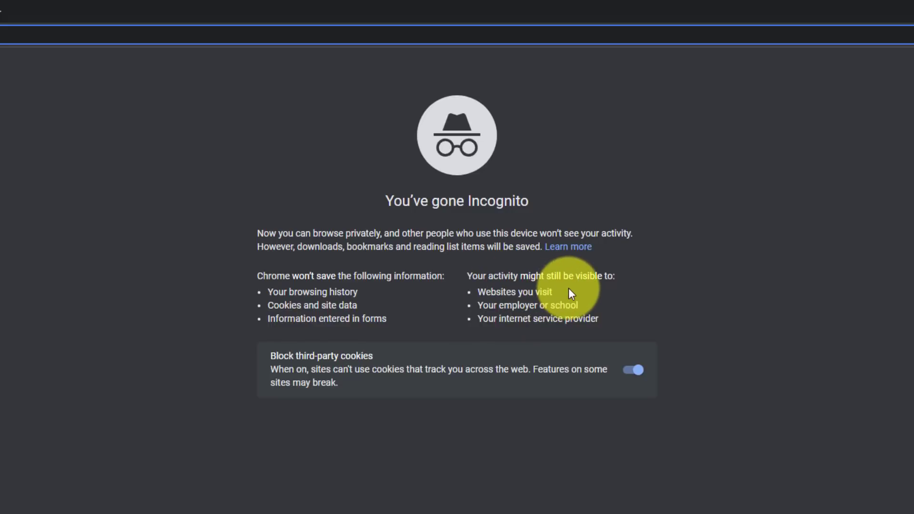
pyautogui.moveTo(124, 107)
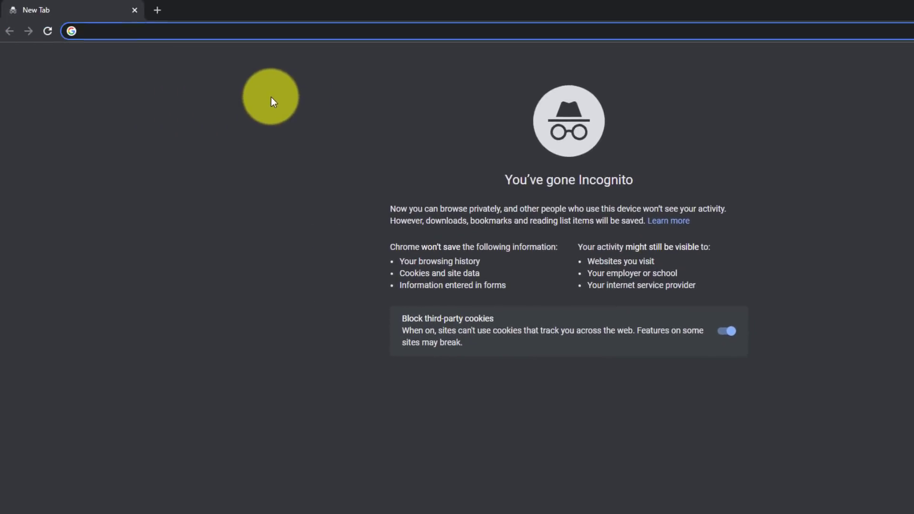
# Step: Visit simpletivity.com/reset in the Incognito window and look over the RESET Masterclass page
pyautogui.write('simpletivity.com')
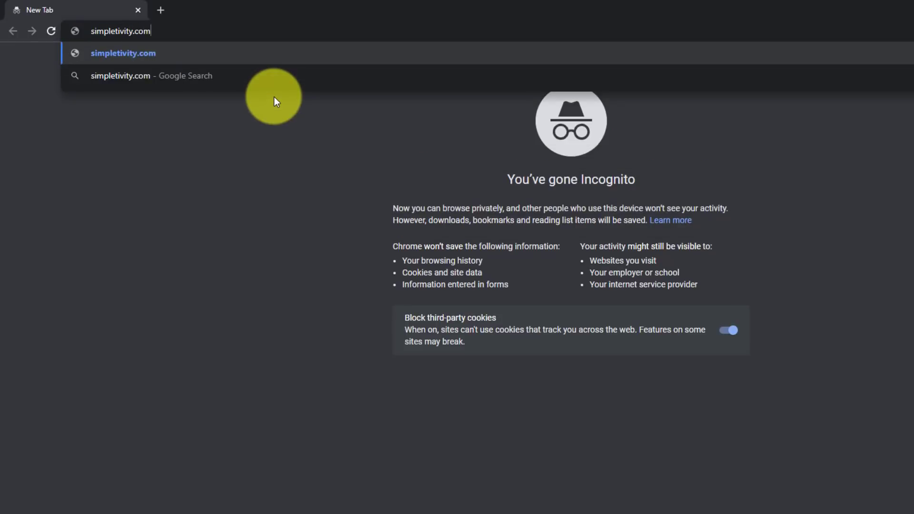
pyautogui.write('/reset.html')
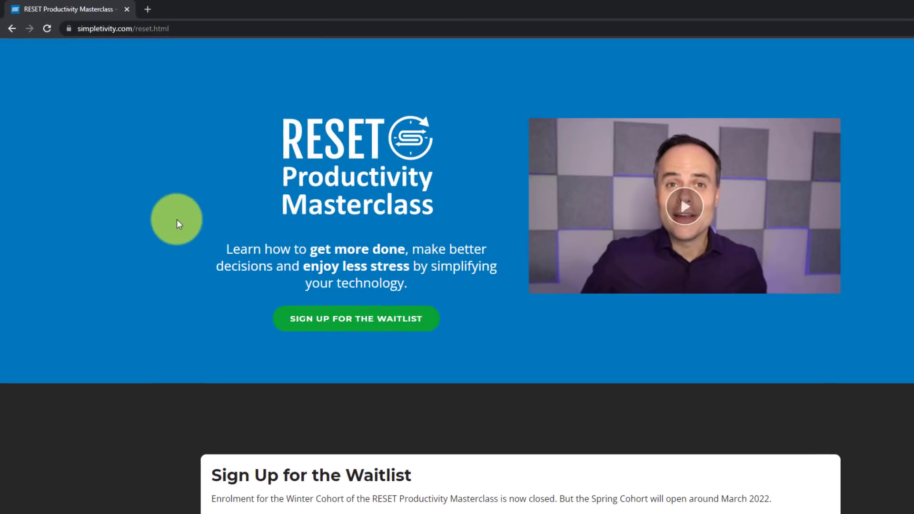
pyautogui.moveTo(183, 223)
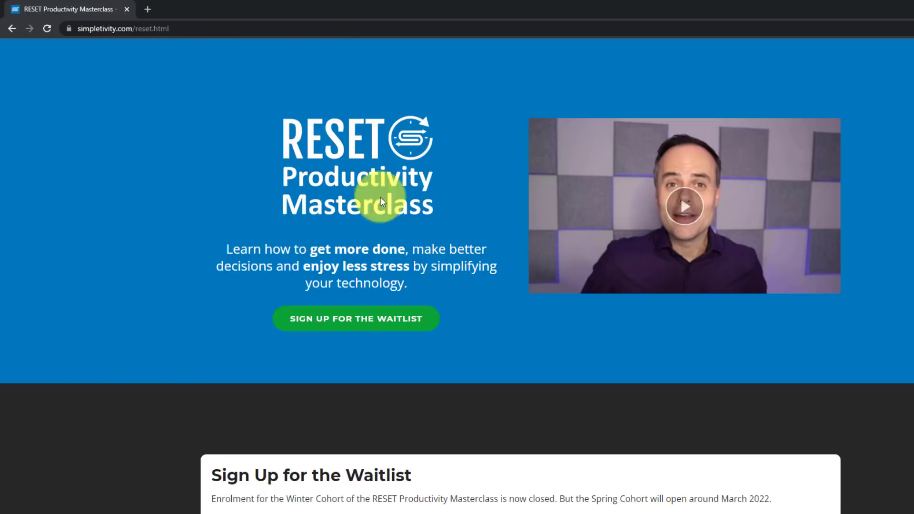
pyautogui.moveTo(908, 243)
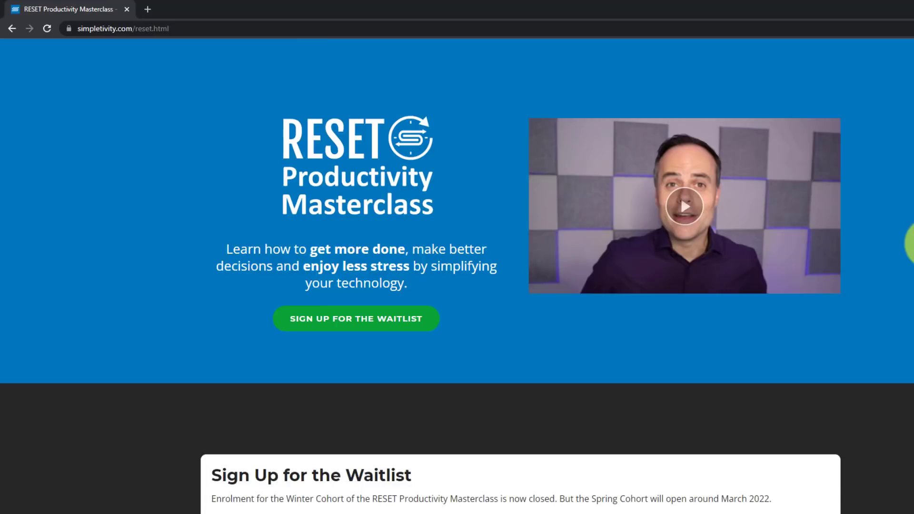
pyautogui.scroll(-3)
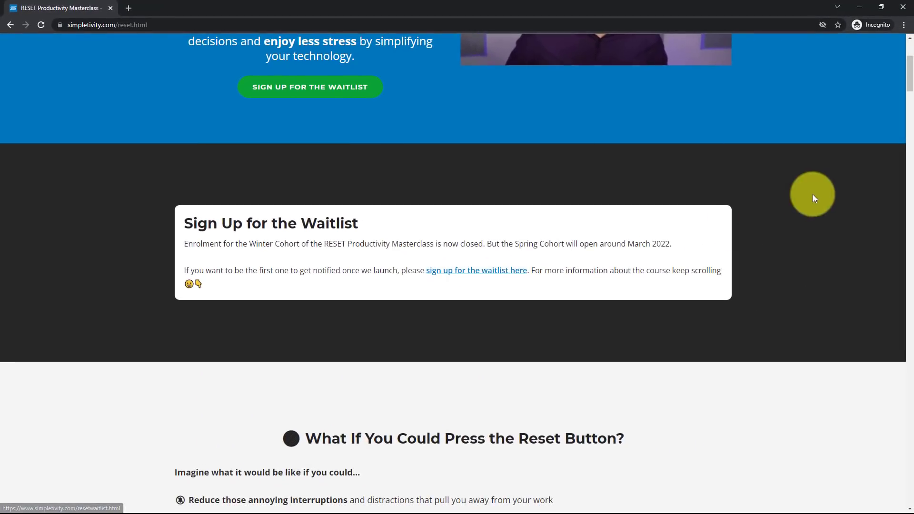
pyautogui.scroll(3)
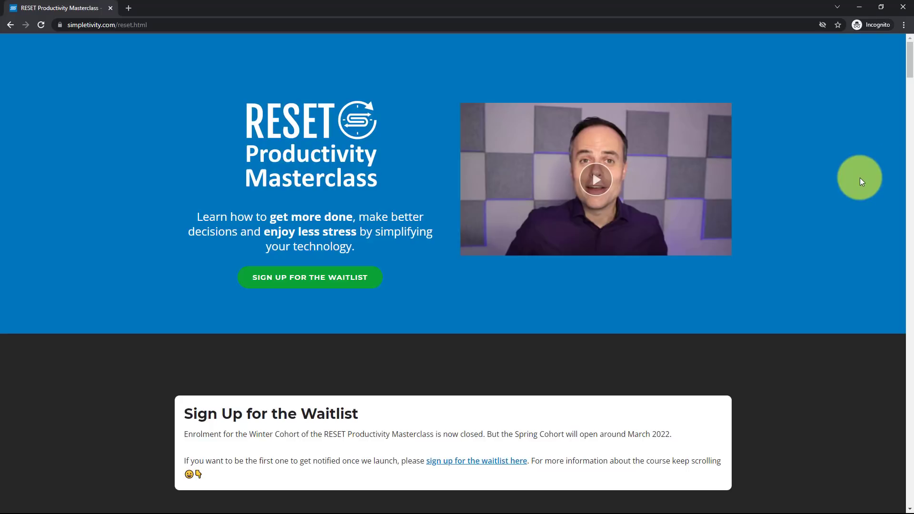
# Step: Go to the RESET Productivity Masterclass waitlist sign-up page
pyautogui.click(310, 277)
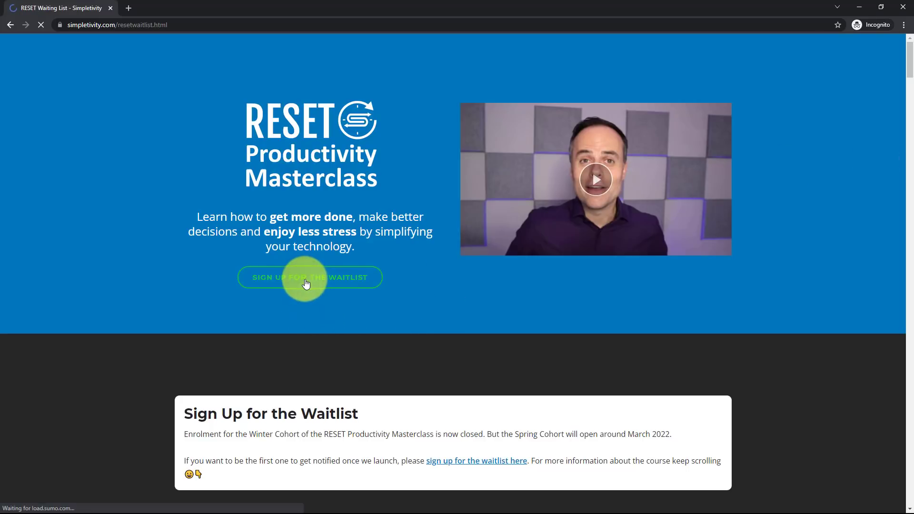
pyautogui.click(309, 277)
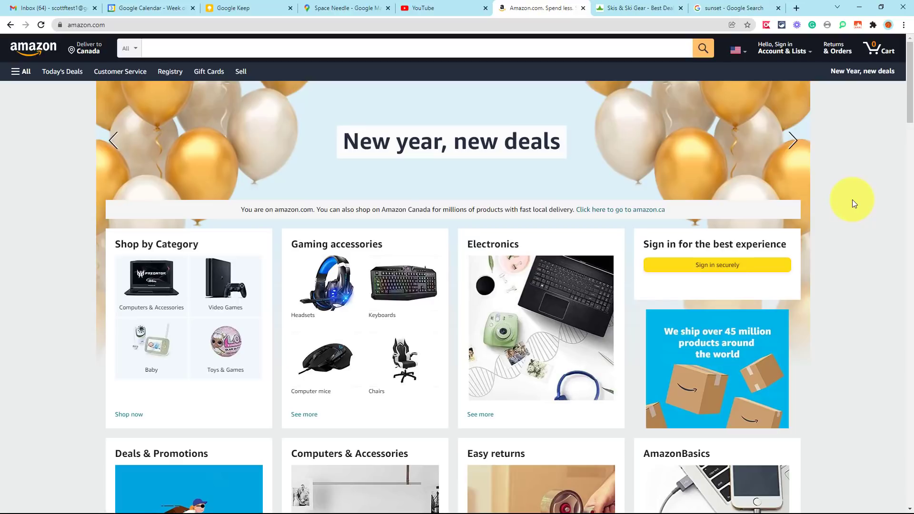
# Step: Return to the regular window's YouTube Learning channel tab showing the Braille story video
pyautogui.click(443, 8)
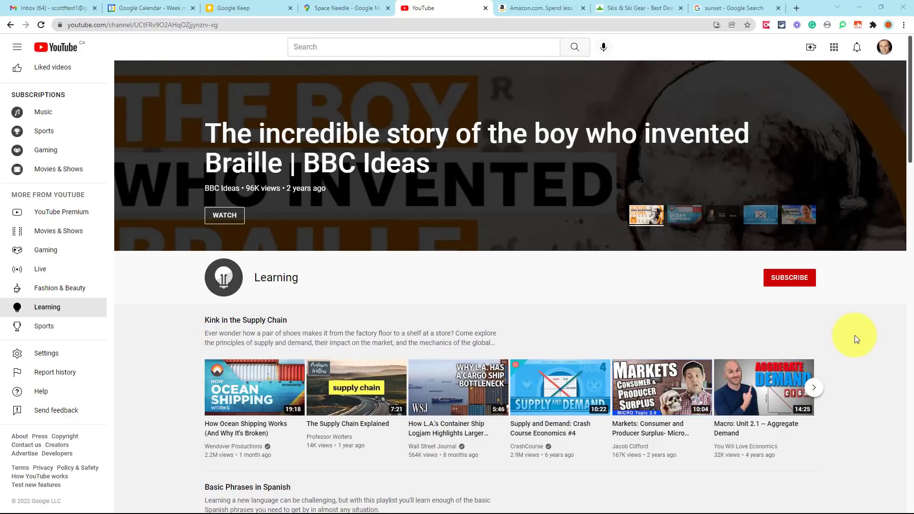
pyautogui.scroll(-3)
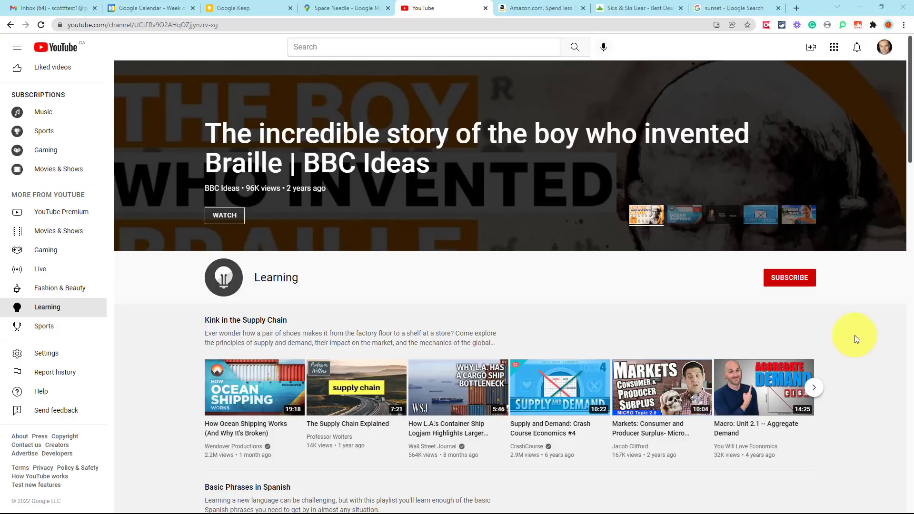
pyautogui.moveTo(905, 27)
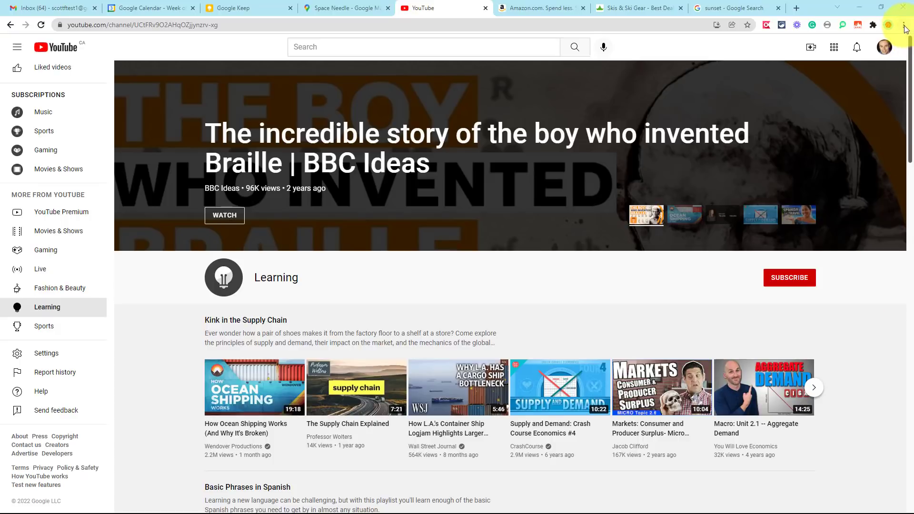
pyautogui.click(903, 25)
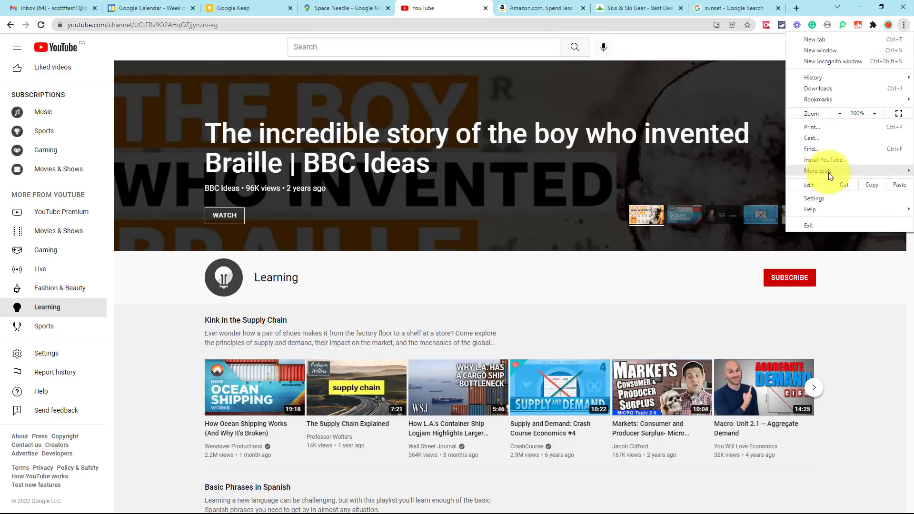
pyautogui.click(818, 170)
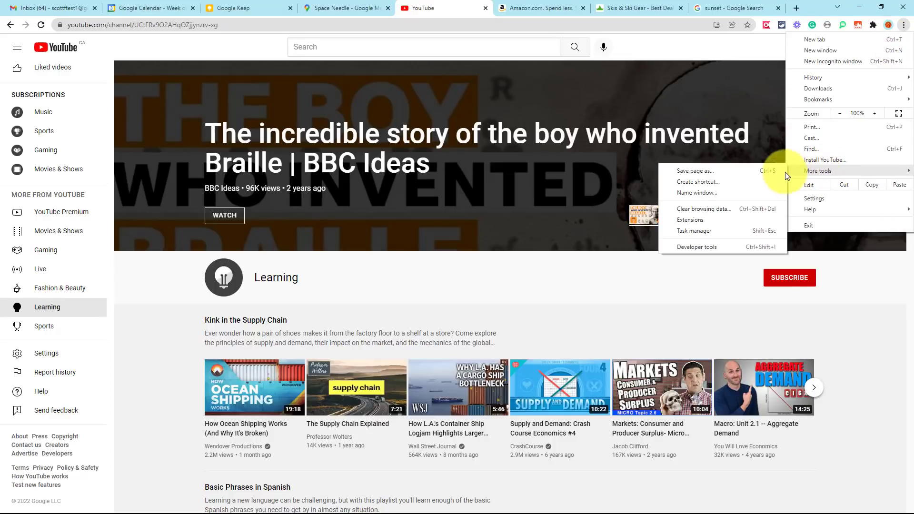
pyautogui.click(704, 209)
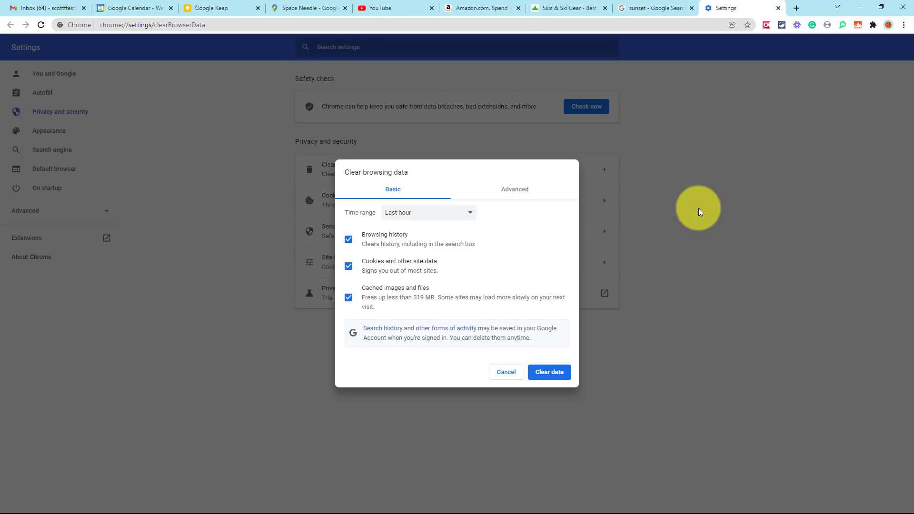
pyautogui.click(395, 8)
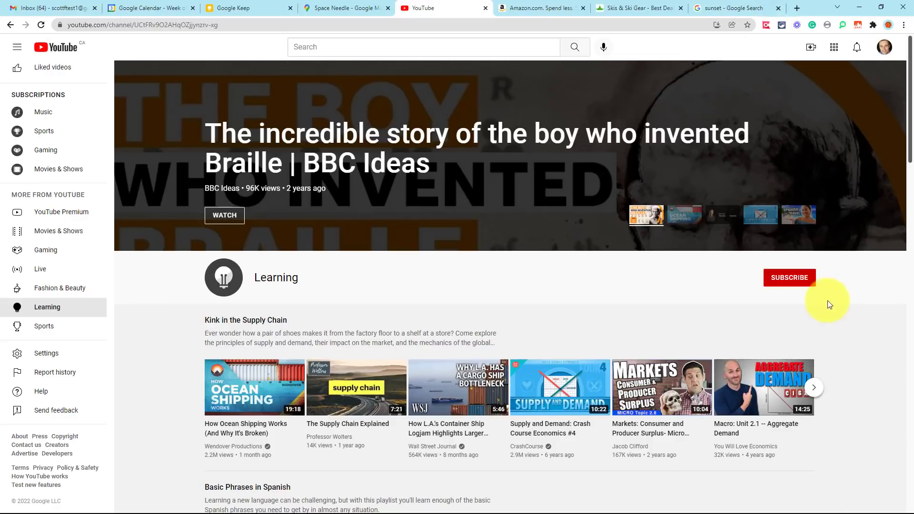
pyautogui.moveTo(850, 312)
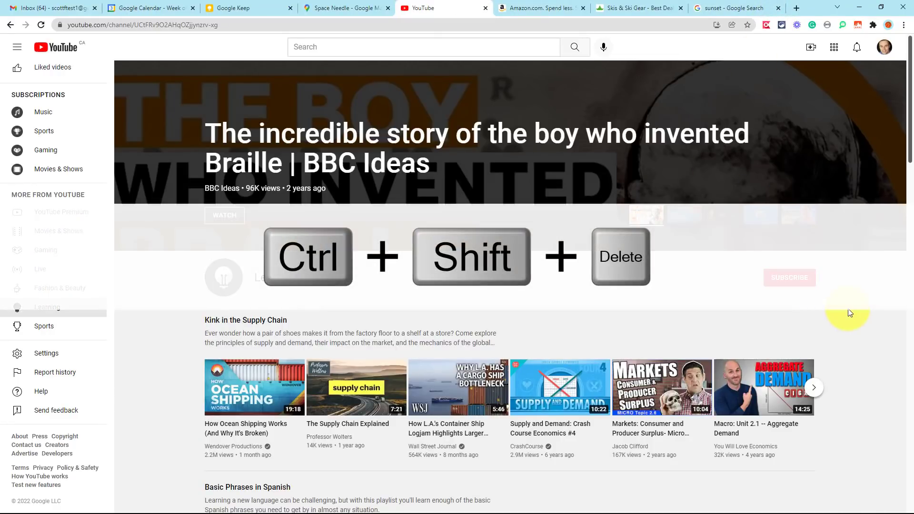
# Step: Review the Clear browsing data dialog and its Time range choices via Ctrl+Shift+Delete, then dismiss it unchanged
pyautogui.press('ctrl+shift+delete')
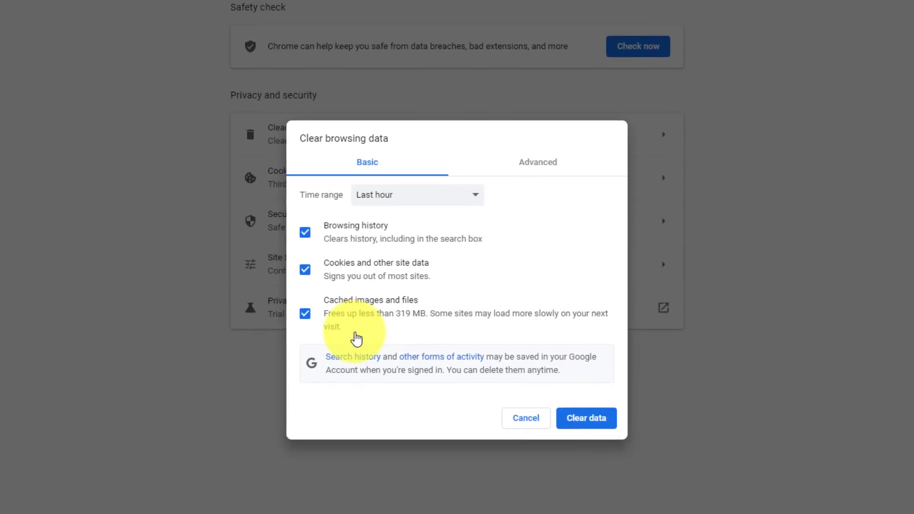
pyautogui.moveTo(398, 333)
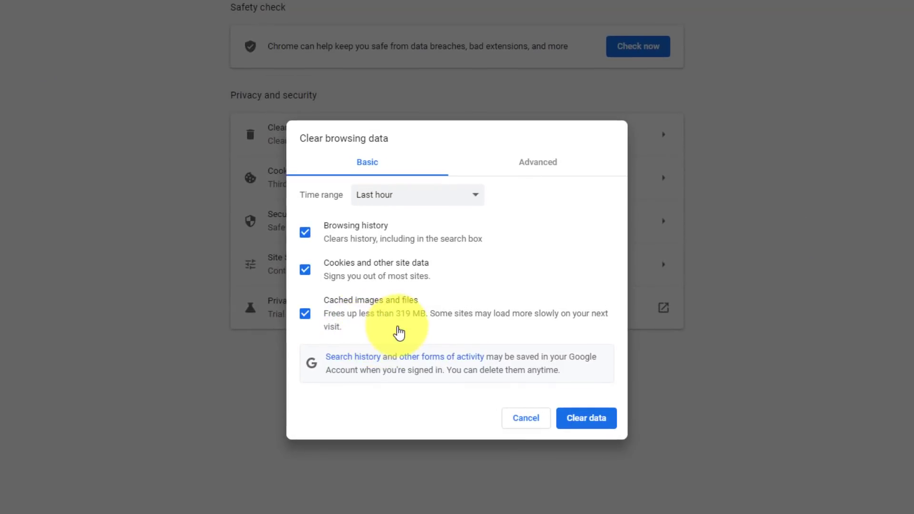
pyautogui.moveTo(404, 331)
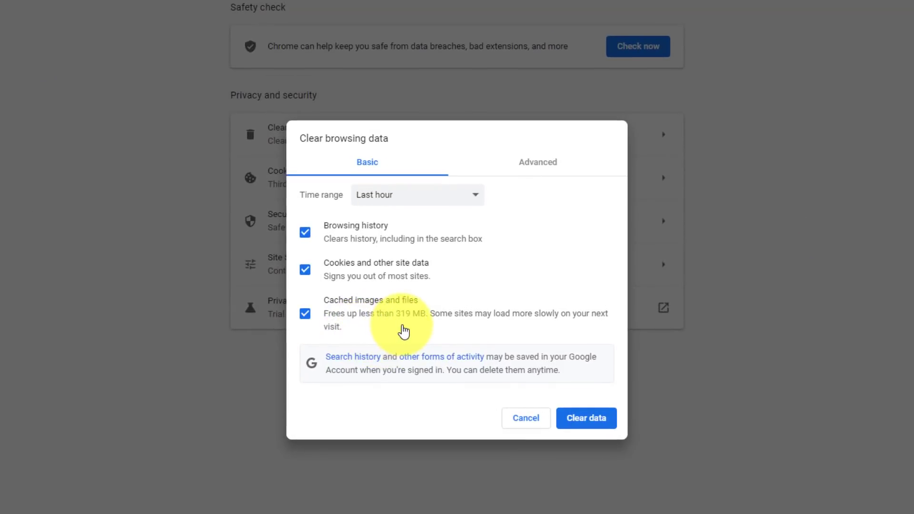
pyautogui.moveTo(458, 277)
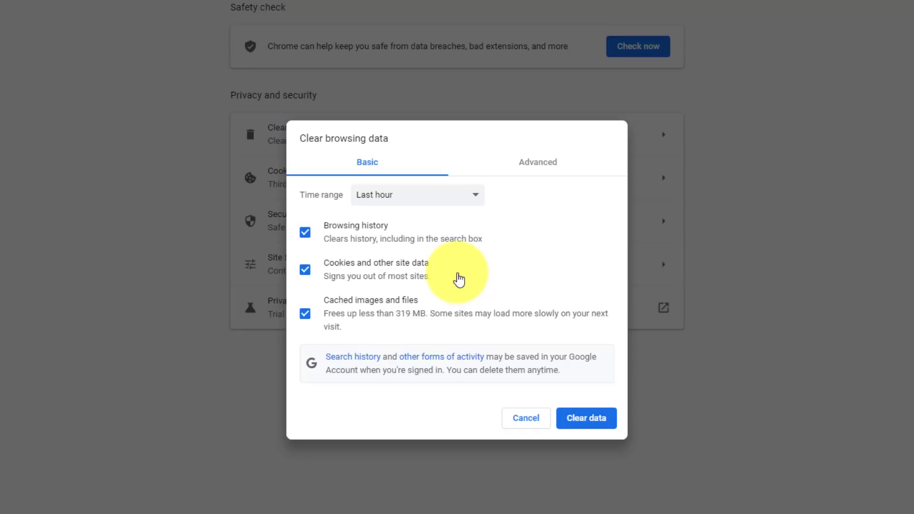
pyautogui.click(417, 194)
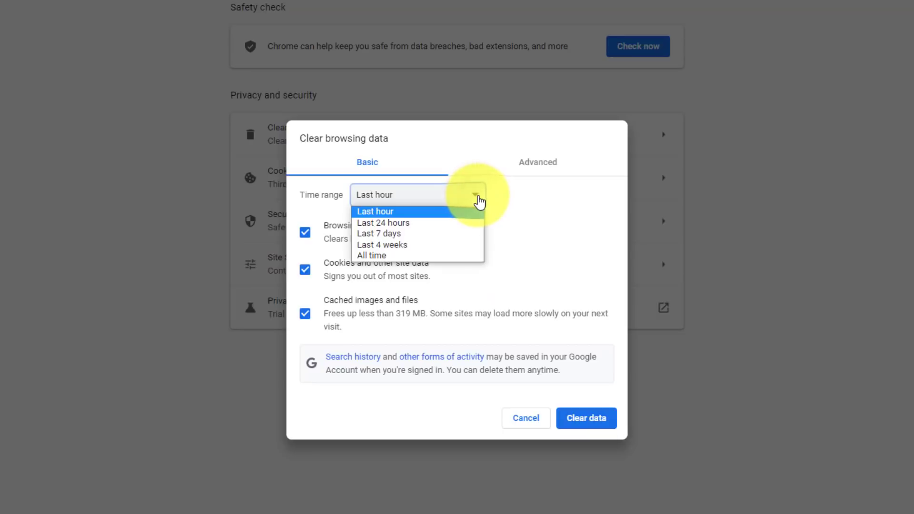
pyautogui.moveTo(426, 215)
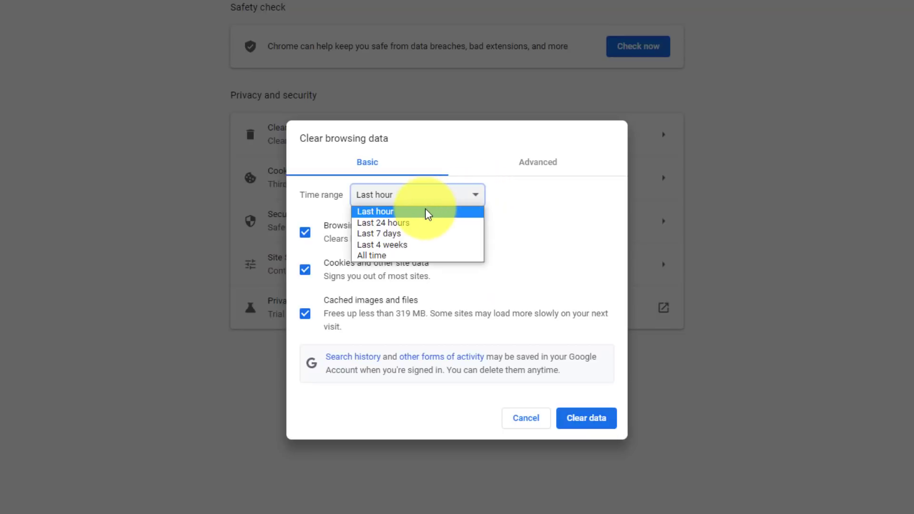
pyautogui.moveTo(403, 234)
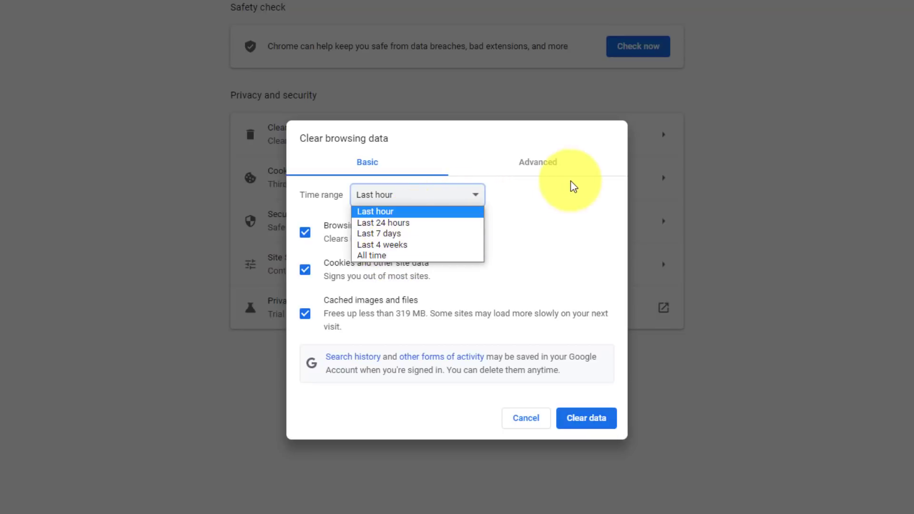
pyautogui.click(374, 212)
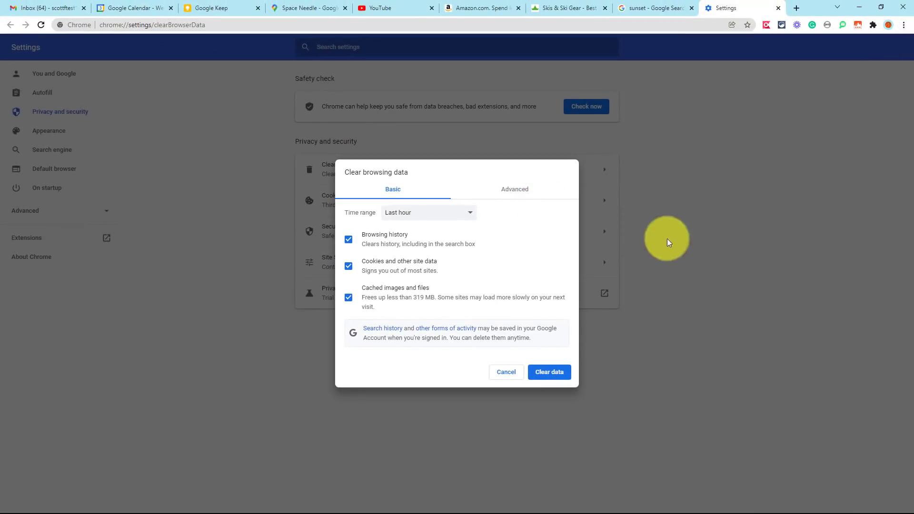
pyautogui.click(505, 372)
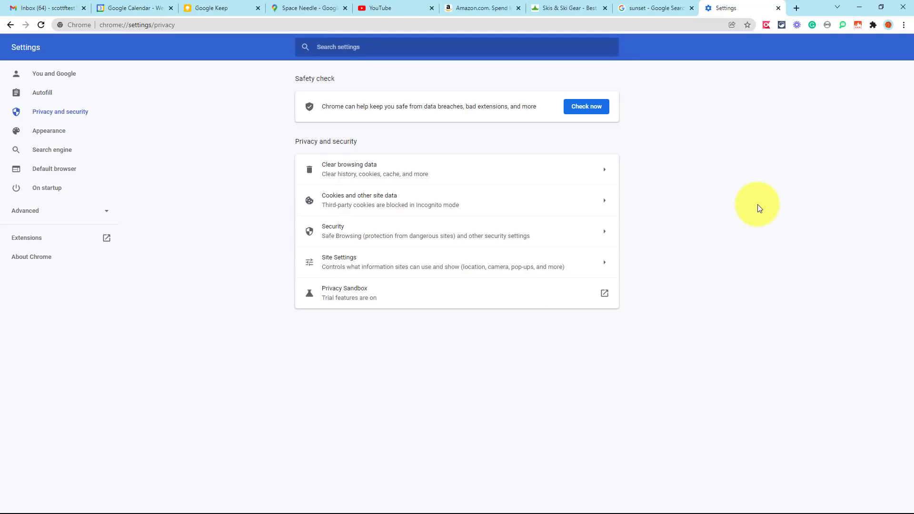